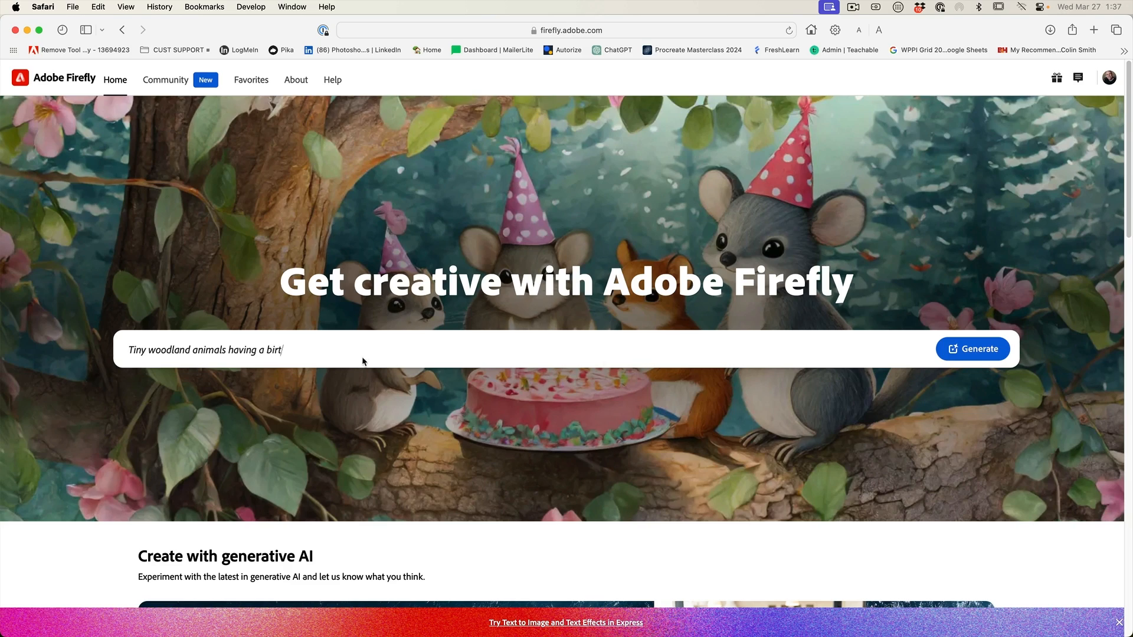
Generate text-to-image photos for the prompt 'woman taking selfie with phone'
{"action": "scroll", "scroll_direction": "down", "scroll_amount": 3}
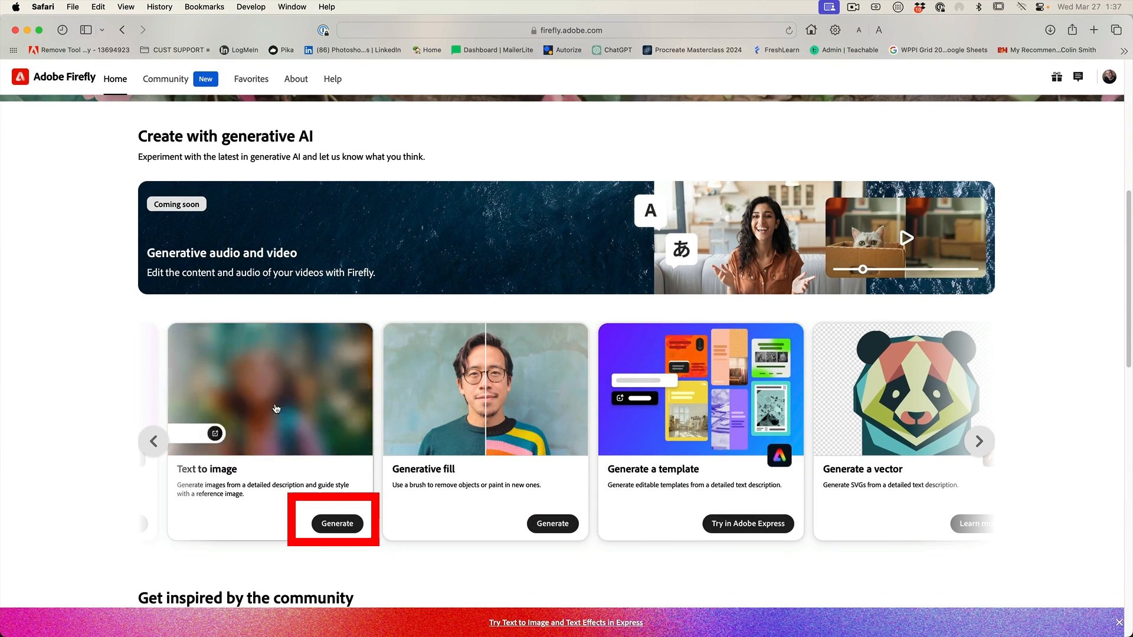
{"action": "left_click", "coordinate": [336, 523]}
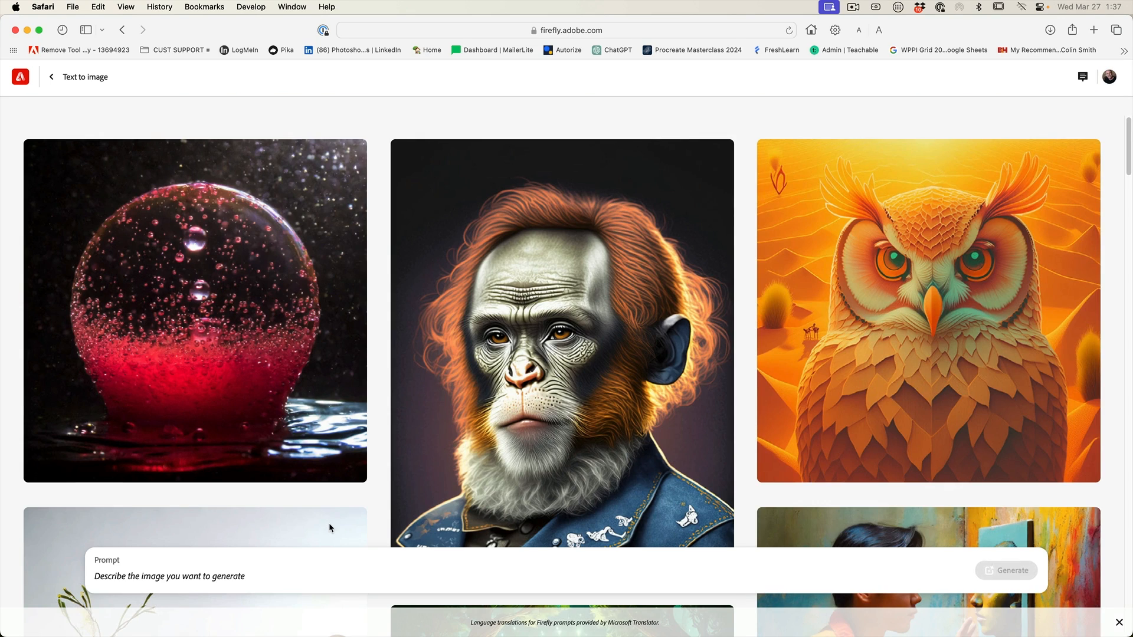
{"action": "mouse_move", "coordinate": [228, 576]}
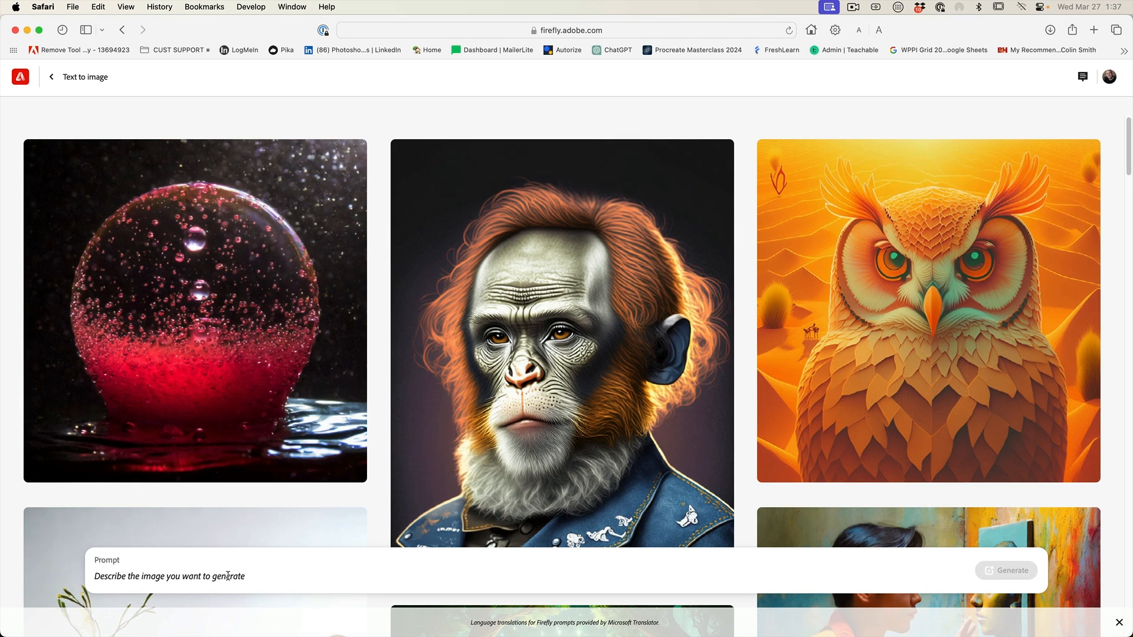
{"action": "type", "text": "woman taking selfie with phone"}
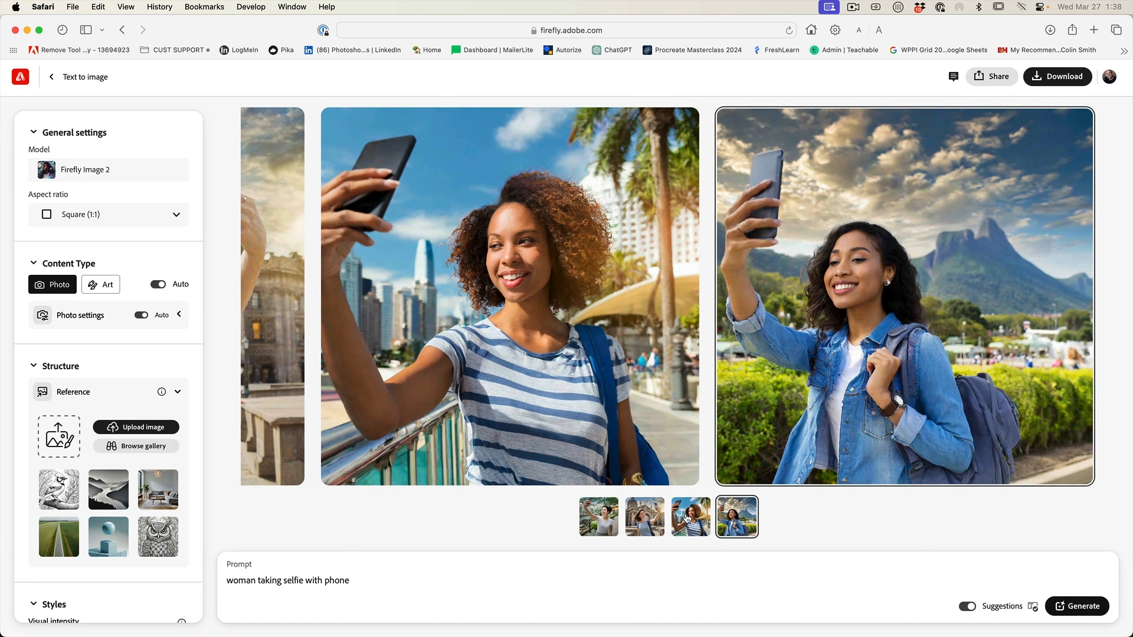
Browse the selfie results and start uploading a Structure reference image
{"action": "left_click", "coordinate": [644, 516]}
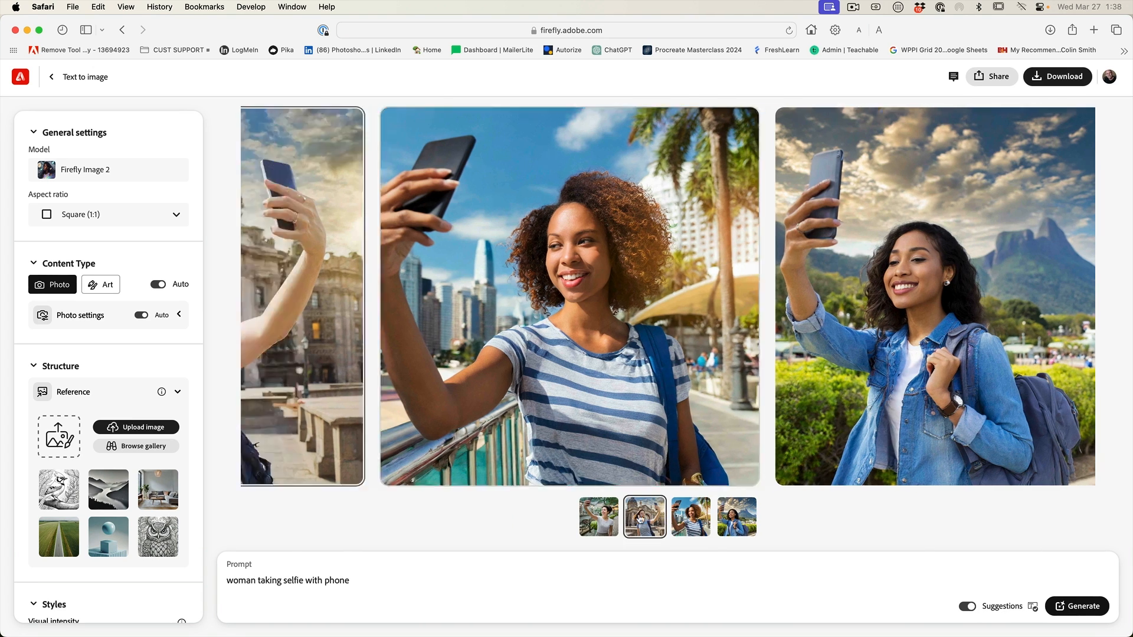
{"action": "left_click", "coordinate": [599, 516]}
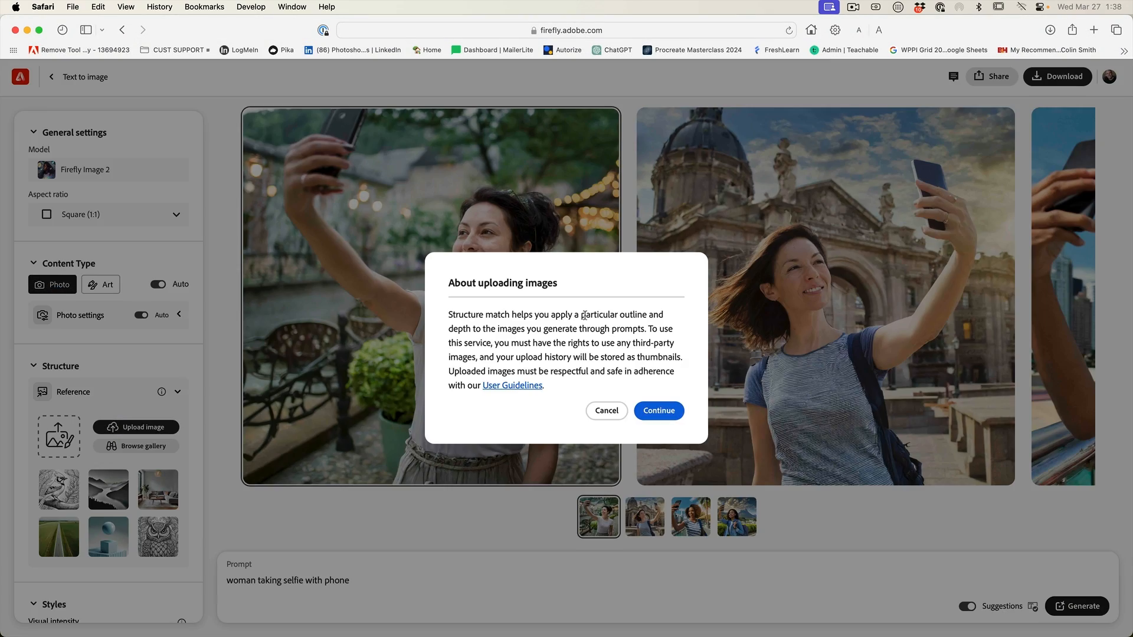
Load the yellow-outfit selfie as reference, regenerate, and set Strength to maximum
{"action": "left_click", "coordinate": [659, 411]}
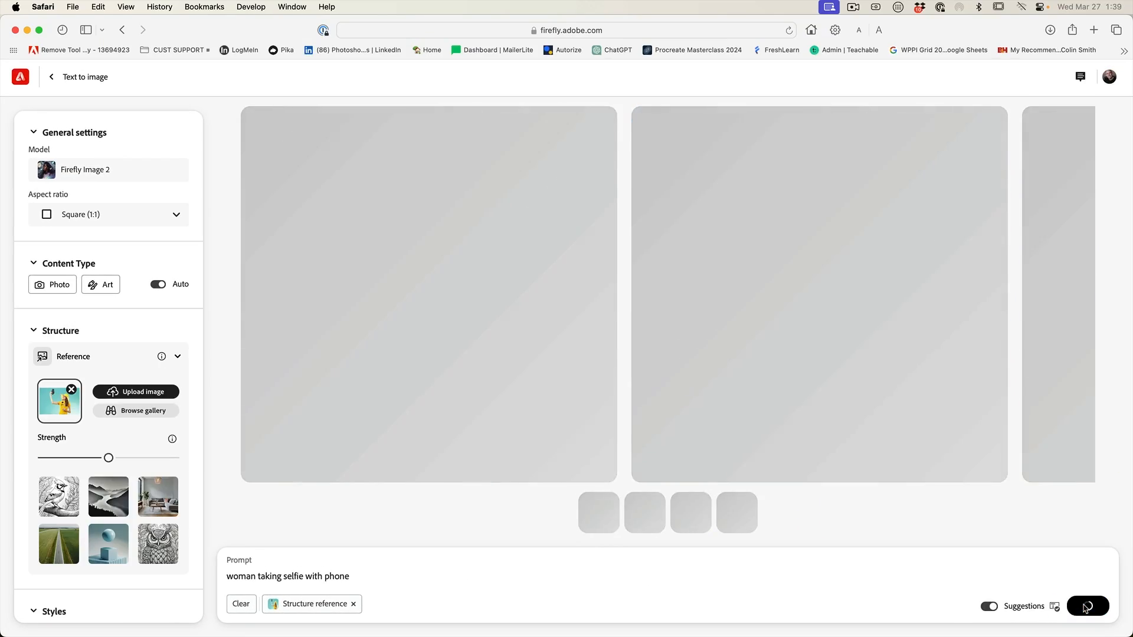
{"action": "left_click", "coordinate": [1087, 605]}
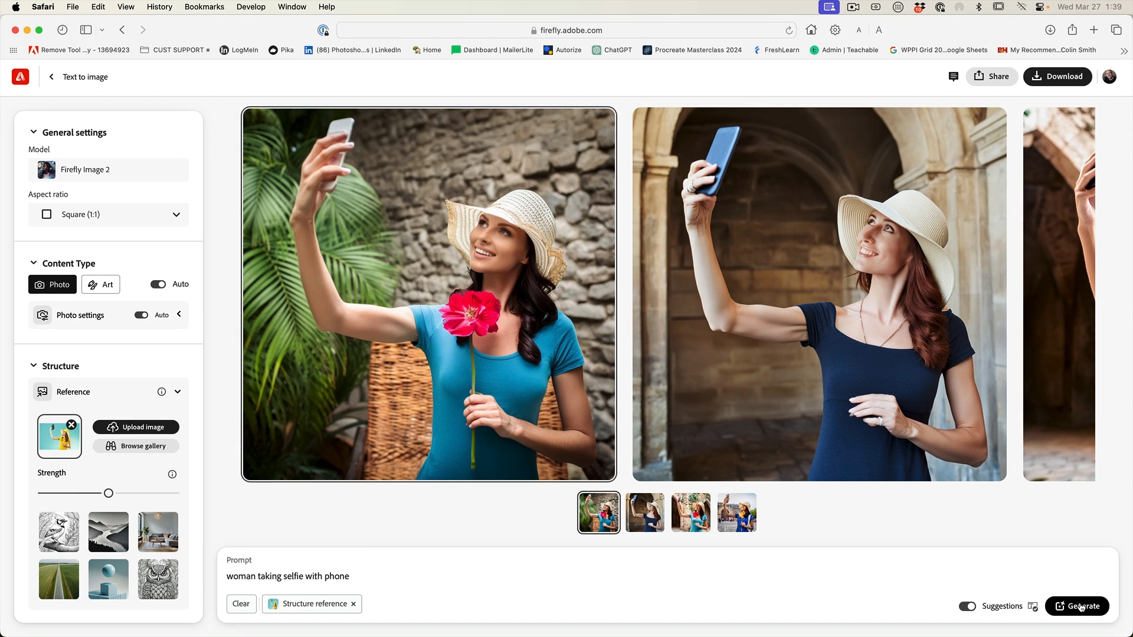
{"action": "left_click", "coordinate": [644, 513]}
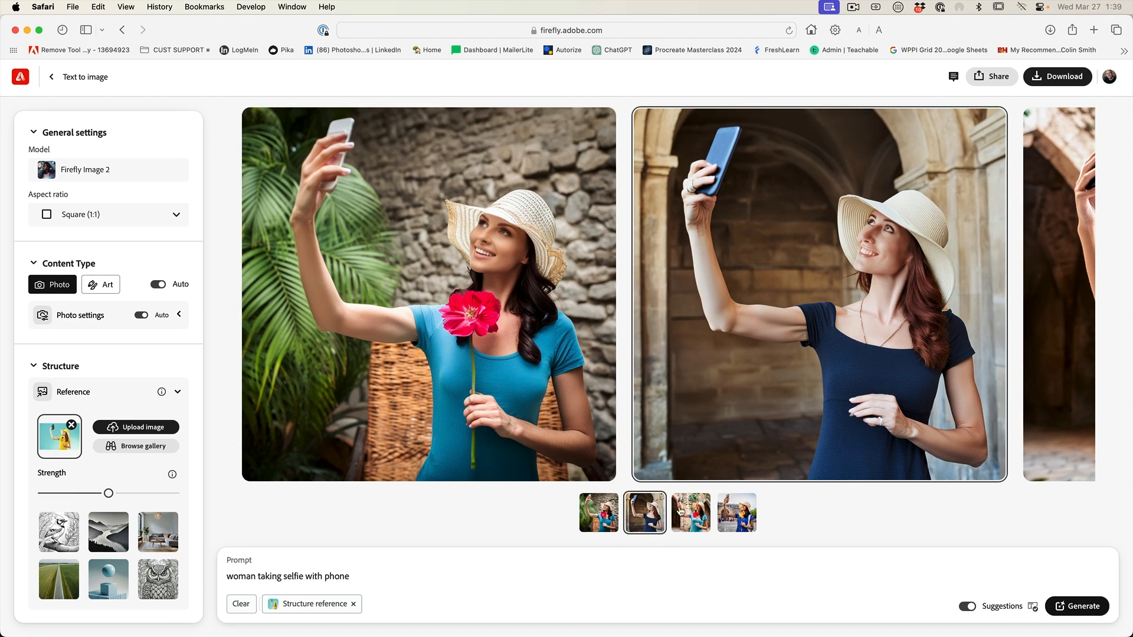
{"action": "left_click", "coordinate": [736, 512]}
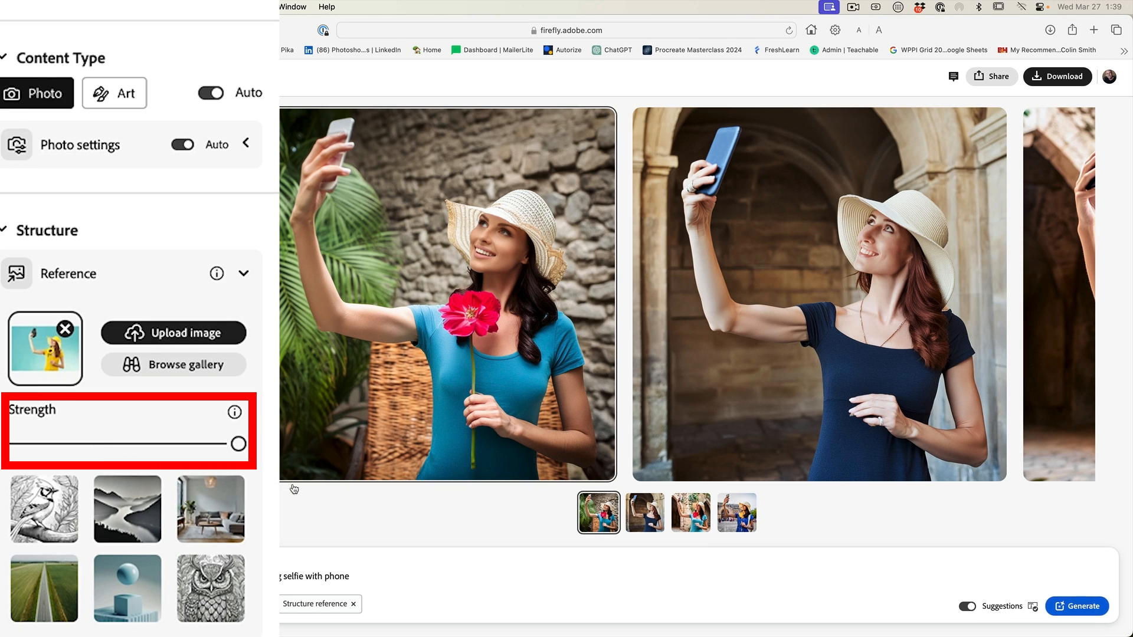
Regenerate selfies at maximum reference strength, matching the pose, hat and flower
{"action": "left_click", "coordinate": [1077, 606]}
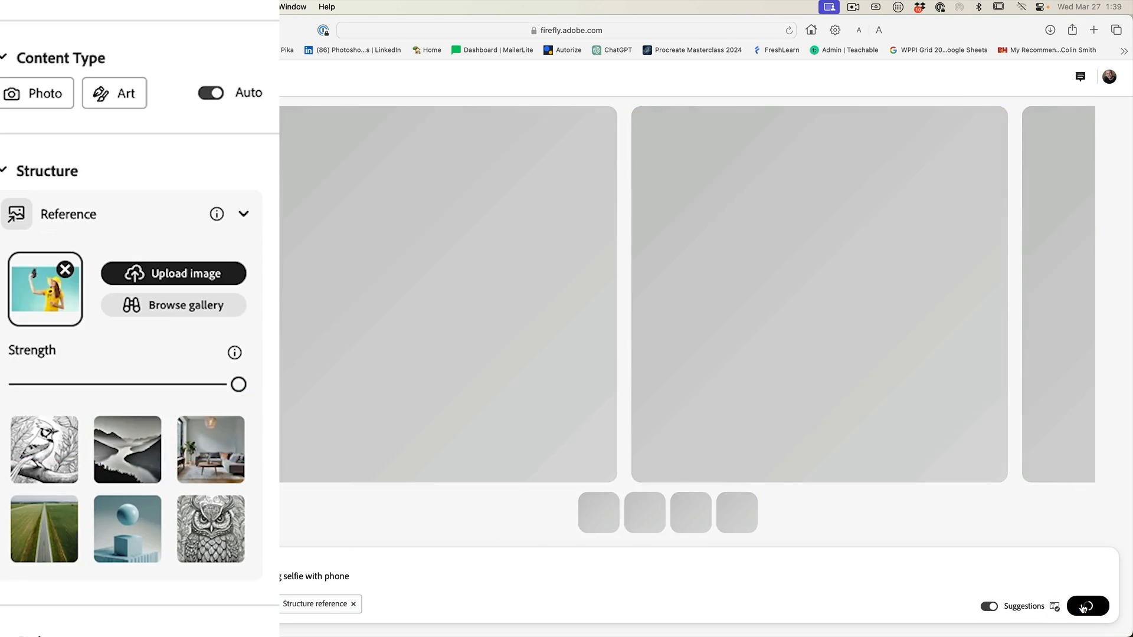
{"action": "left_click", "coordinate": [1088, 605]}
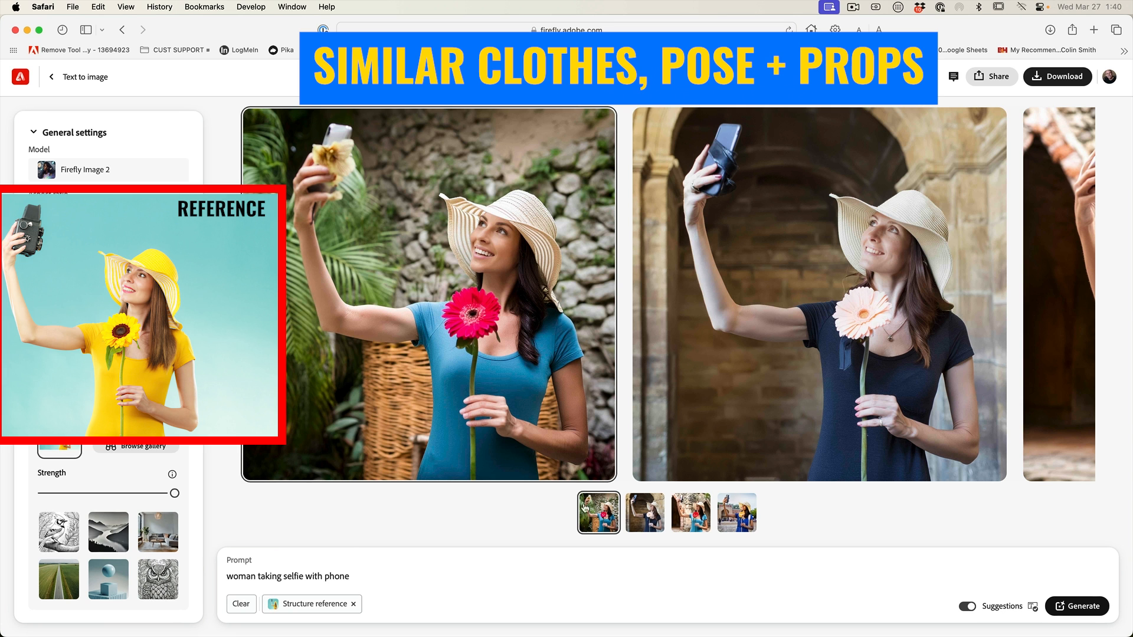
{"action": "mouse_move", "coordinate": [758, 522]}
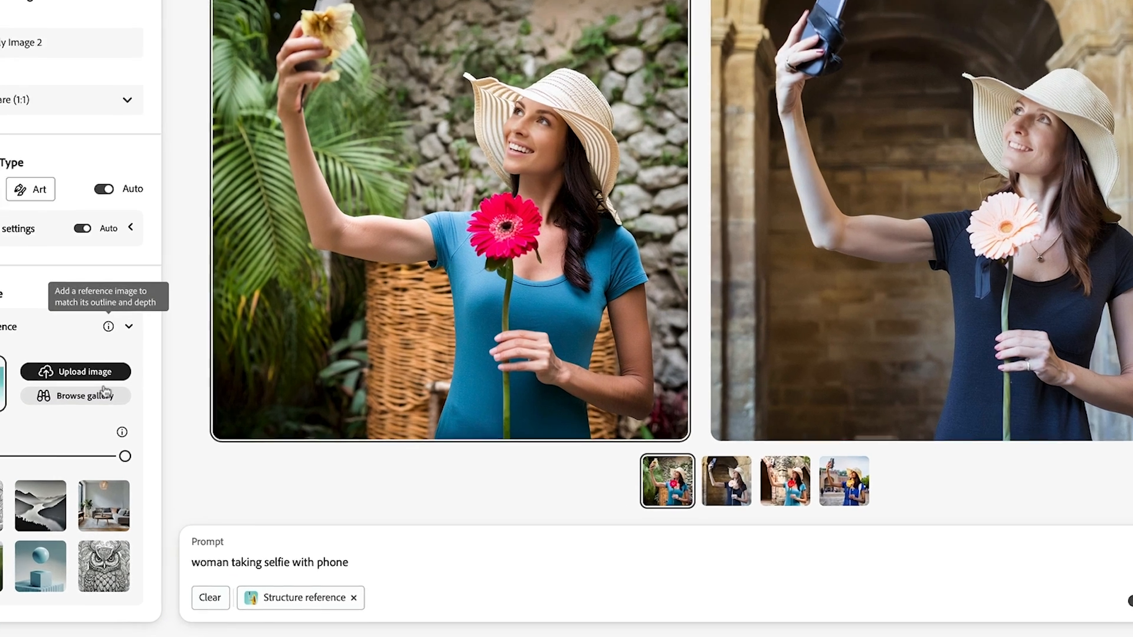
Regenerate the selfies with 'isolated background' added to the prompt
{"action": "scroll", "scroll_direction": "down", "scroll_amount": 3}
{"action": "type", "text": " isolated background"}
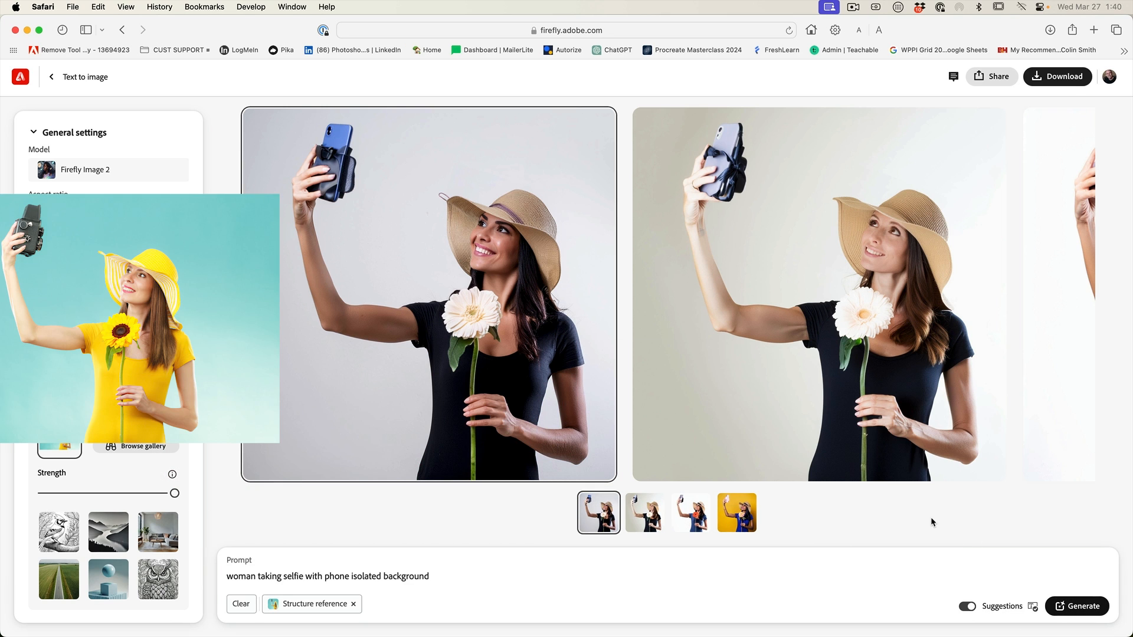
{"action": "mouse_move", "coordinate": [953, 323]}
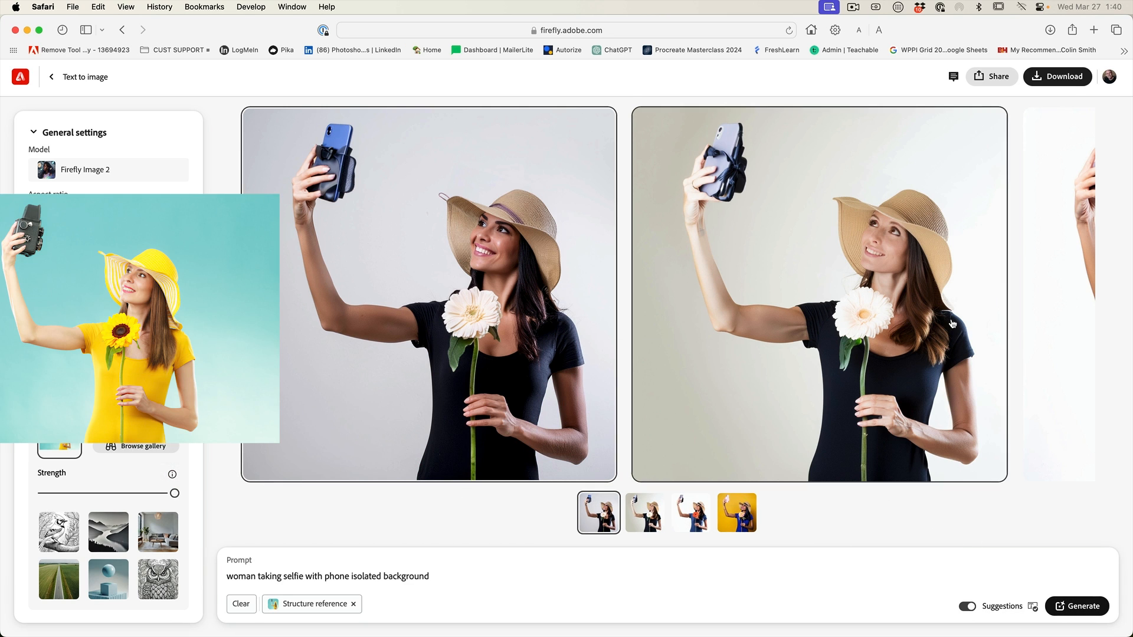
{"action": "mouse_move", "coordinate": [67, 463]}
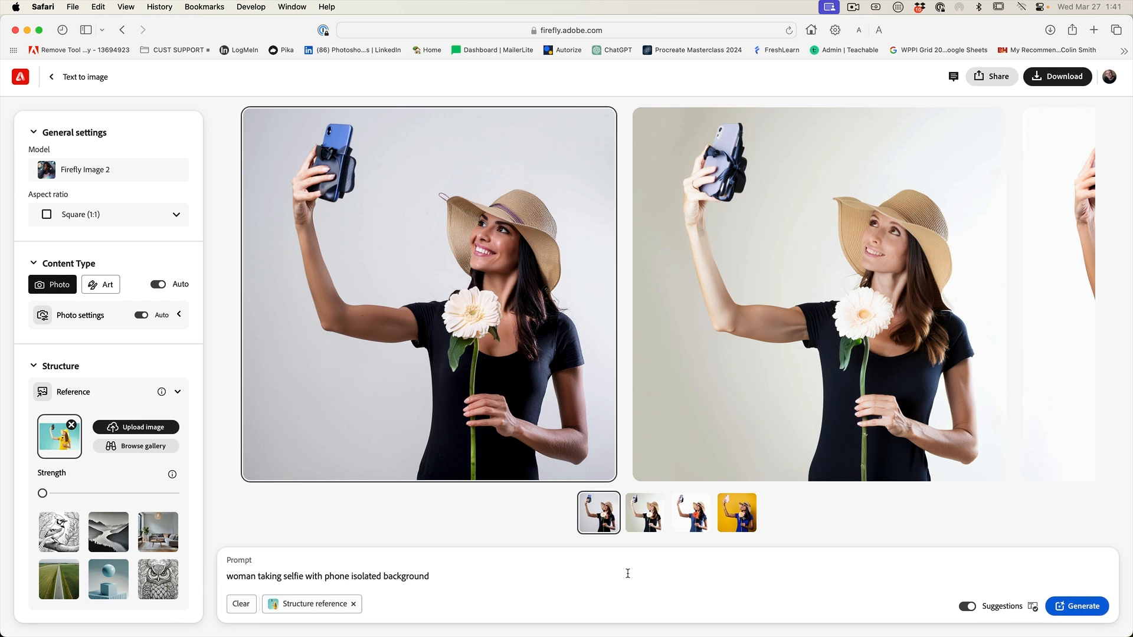
{"action": "mouse_move", "coordinate": [538, 536]}
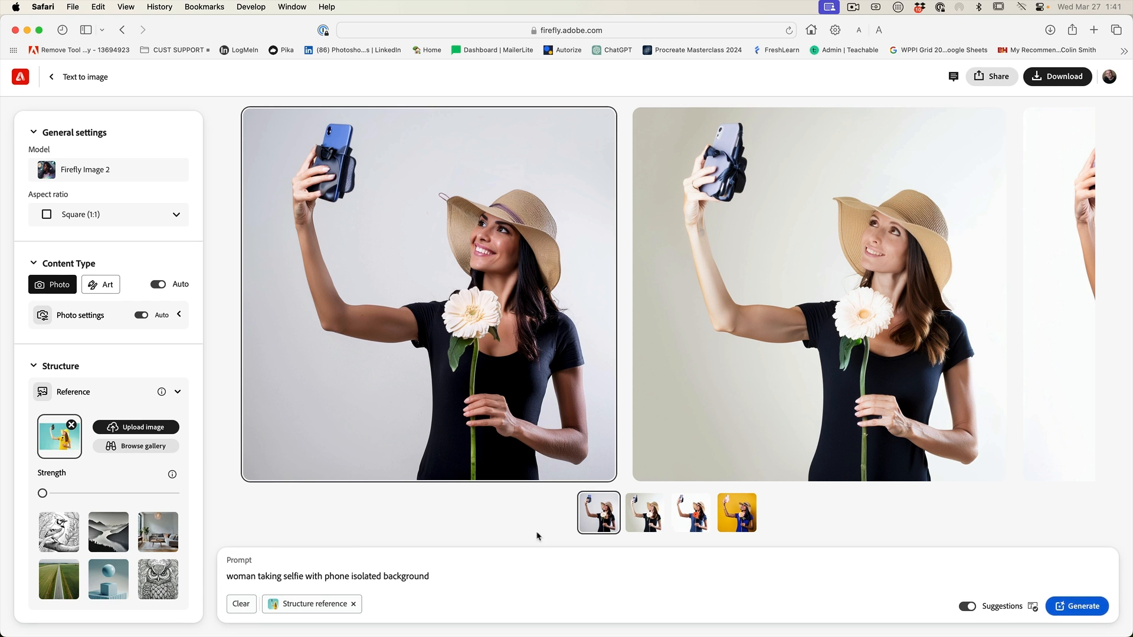
Regenerate the selfies with reference Strength at its minimum
{"action": "left_click", "coordinate": [1078, 606]}
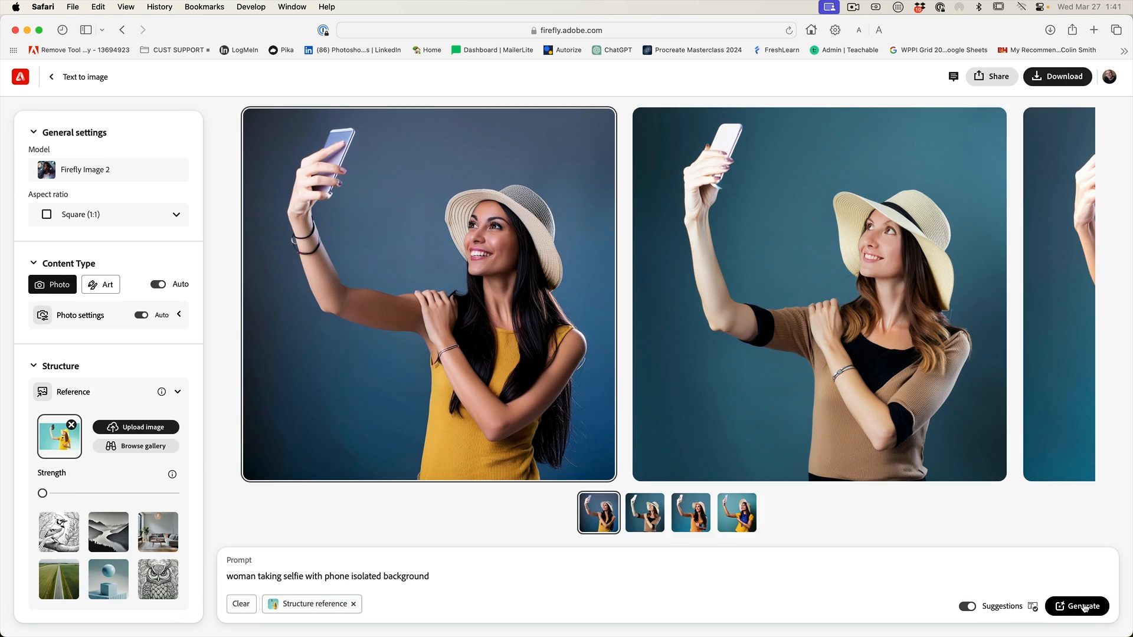
{"action": "mouse_move", "coordinate": [769, 348]}
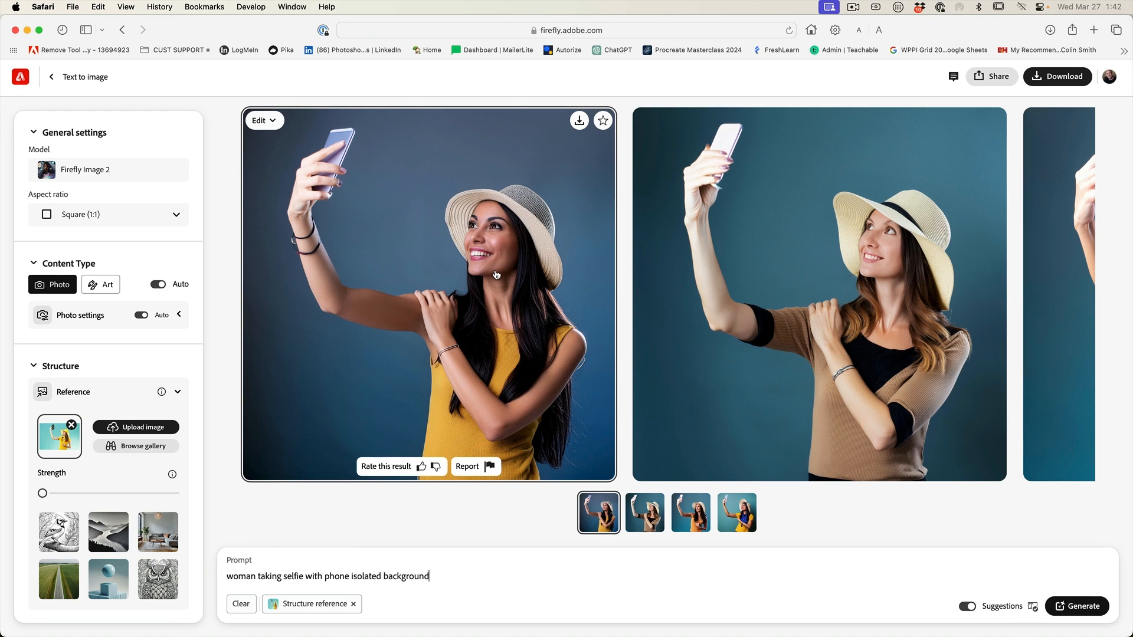
{"action": "mouse_move", "coordinate": [425, 293]}
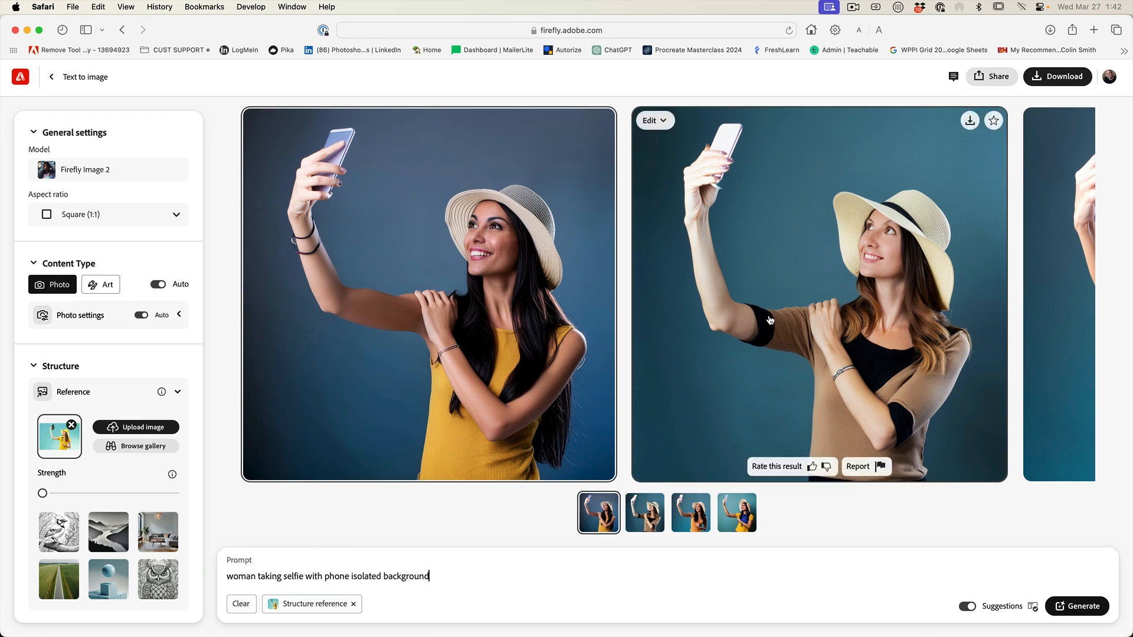
Replace the prompt with 'spaceship at dock concept art photo realistic', remove the reference, and generate
{"action": "triple_click", "coordinate": [326, 576]}
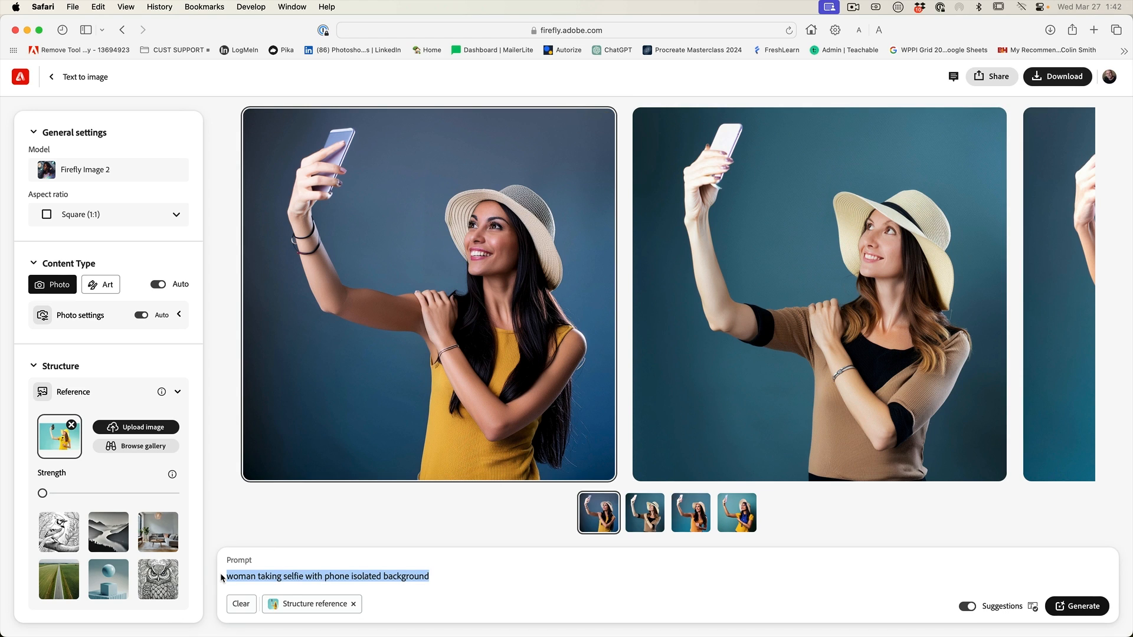
{"action": "type", "text": "spaceship at dock concept art photo realistic"}
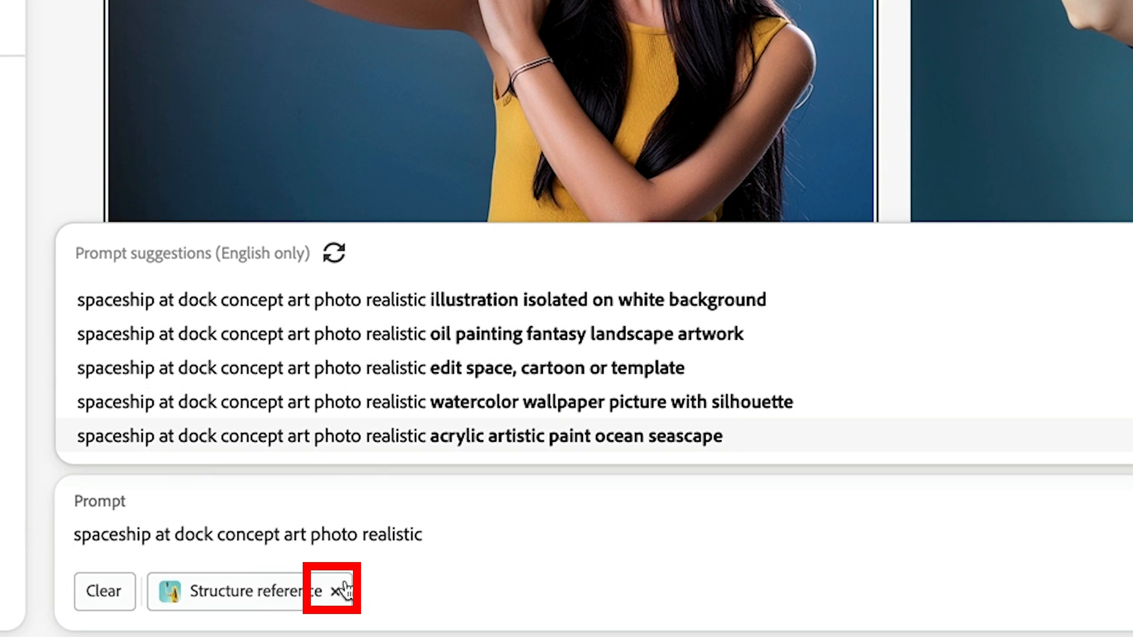
{"action": "left_click", "coordinate": [333, 590]}
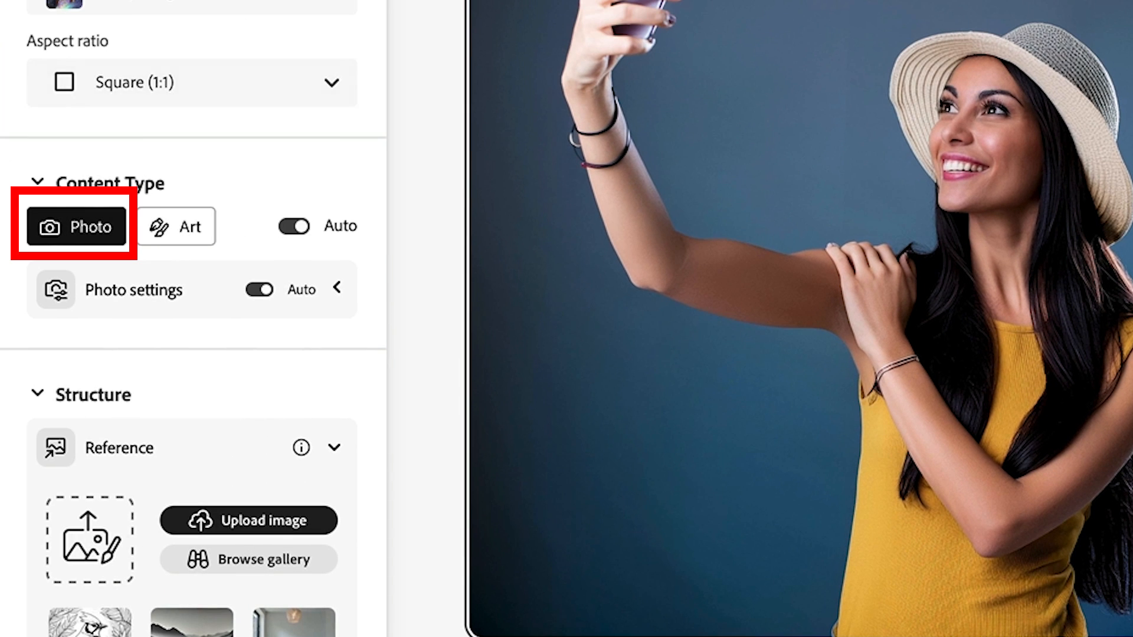
{"action": "left_click", "coordinate": [1022, 579]}
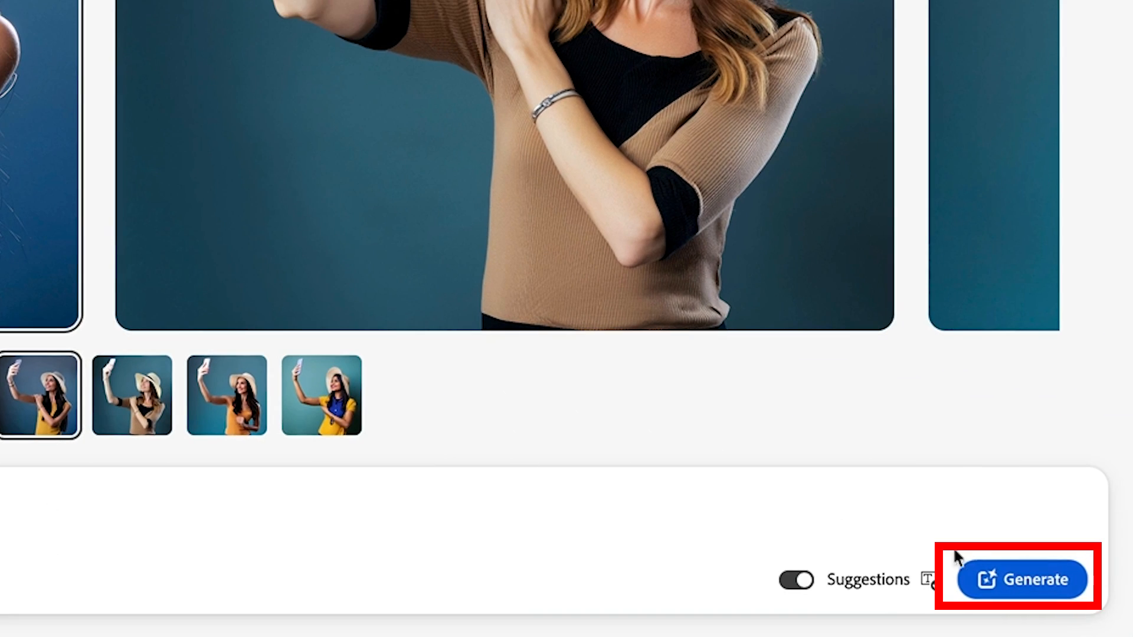
{"action": "left_click", "coordinate": [1021, 579]}
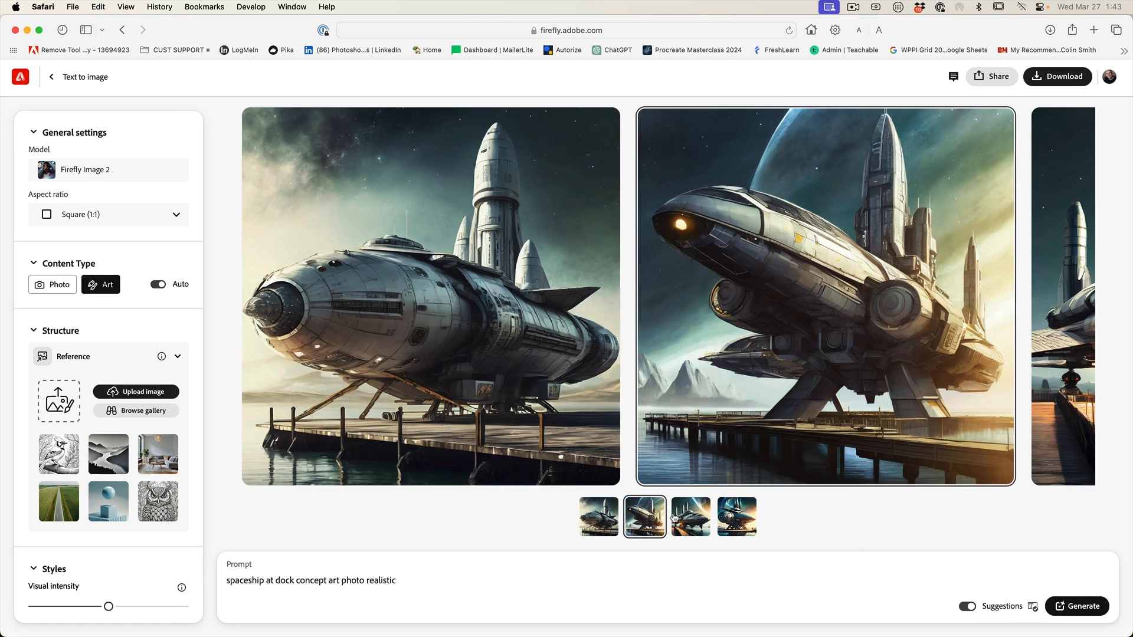
Preview the spaceship variants, ending on the fourth one
{"action": "left_click", "coordinate": [736, 516]}
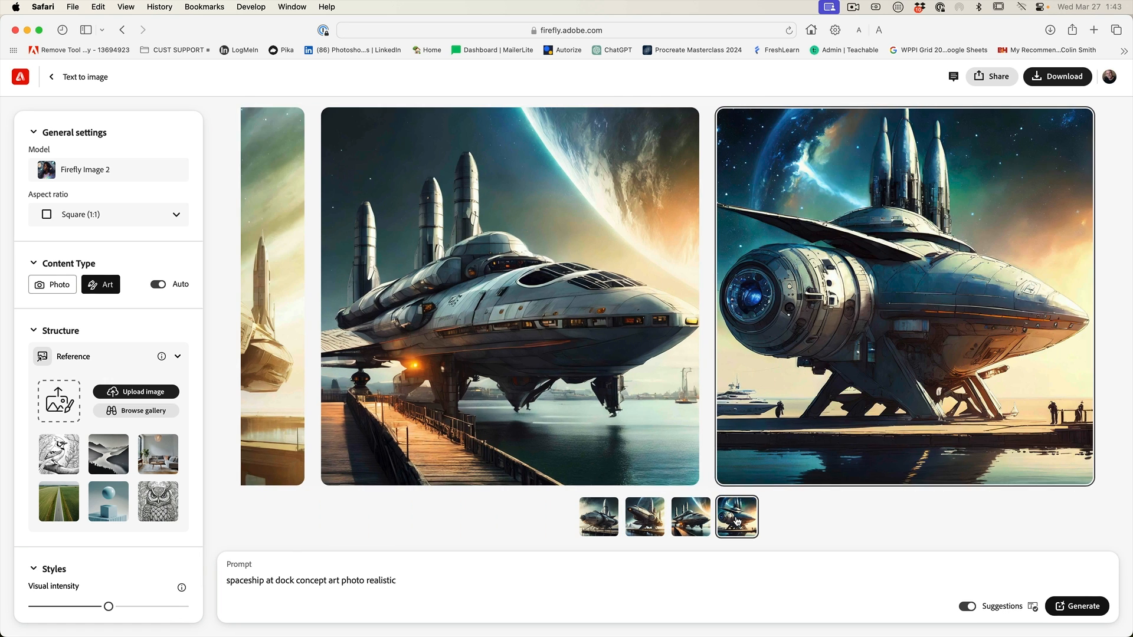
{"action": "left_click", "coordinate": [644, 516]}
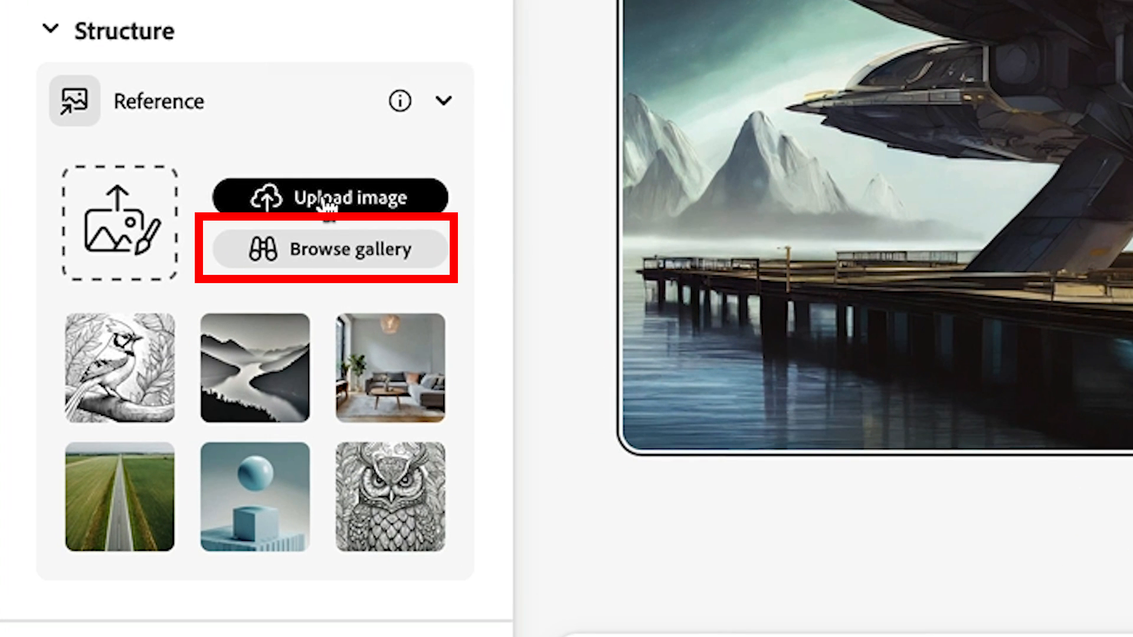
Pick the bird line drawing from the reference gallery as structure reference
{"action": "left_click", "coordinate": [327, 249]}
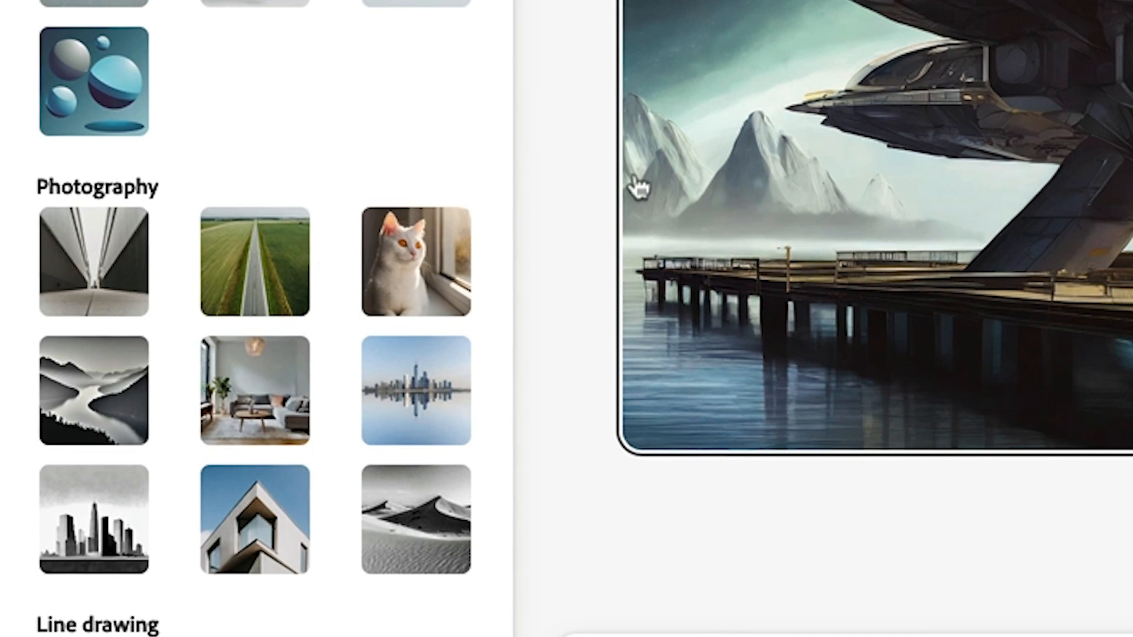
{"action": "scroll", "scroll_direction": "down", "scroll_amount": 3}
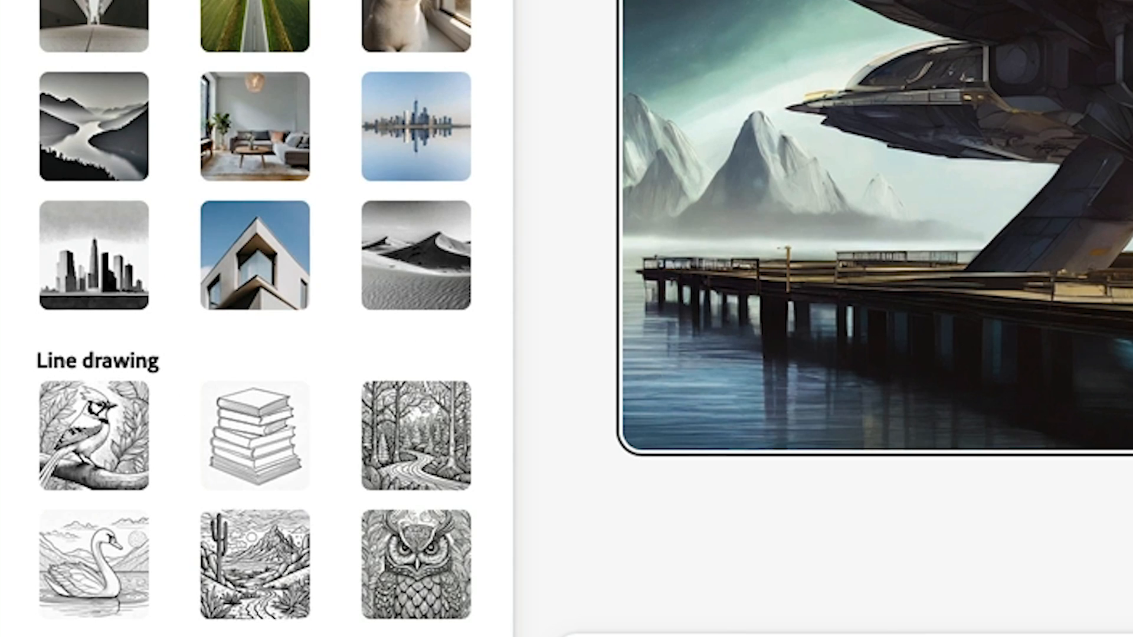
{"action": "left_click", "coordinate": [93, 436]}
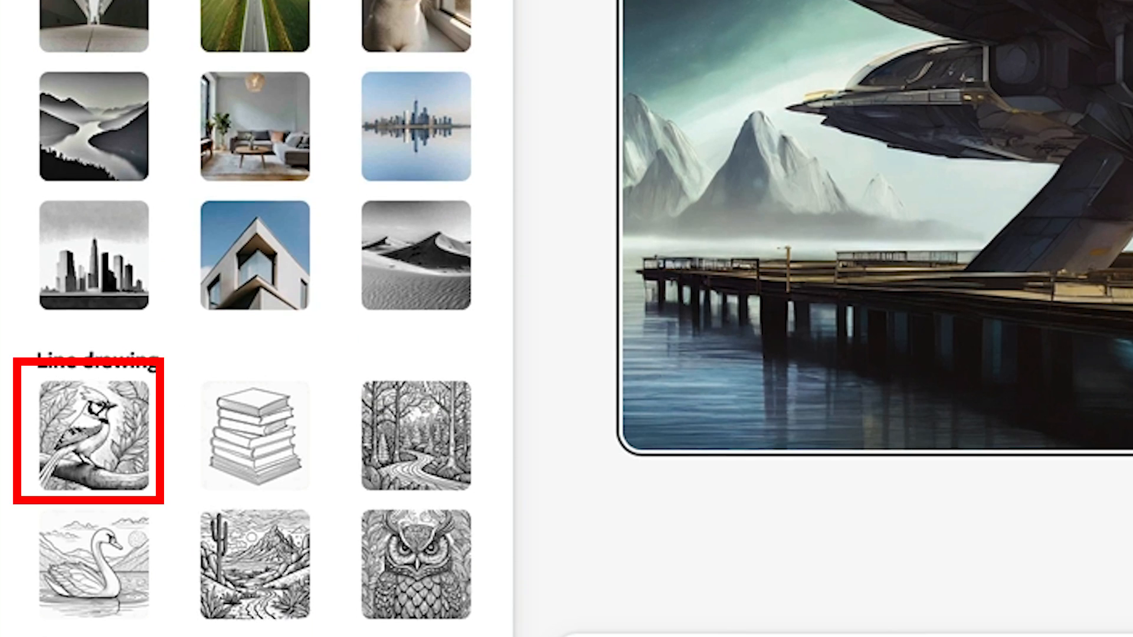
{"action": "mouse_move", "coordinate": [87, 426]}
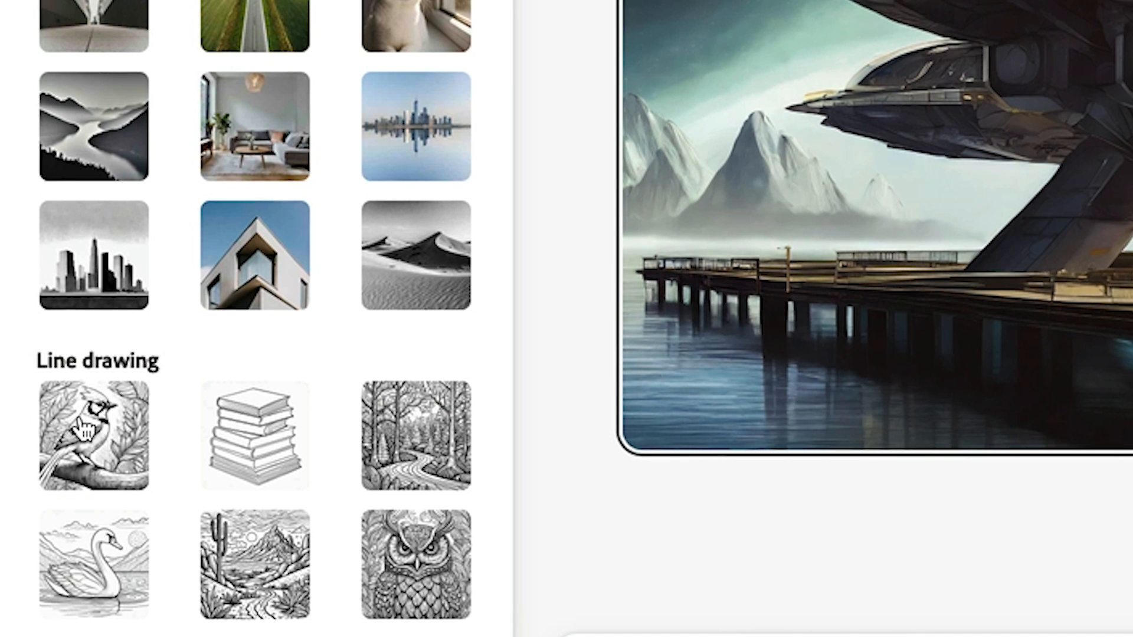
{"action": "left_click", "coordinate": [93, 436]}
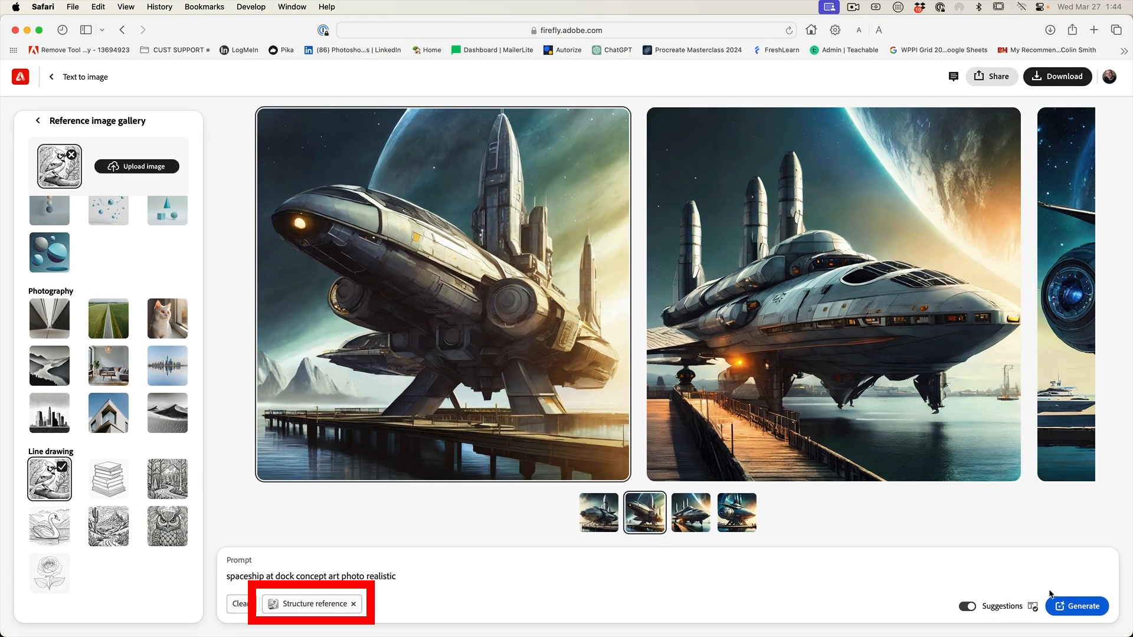
{"action": "mouse_move", "coordinate": [1035, 616]}
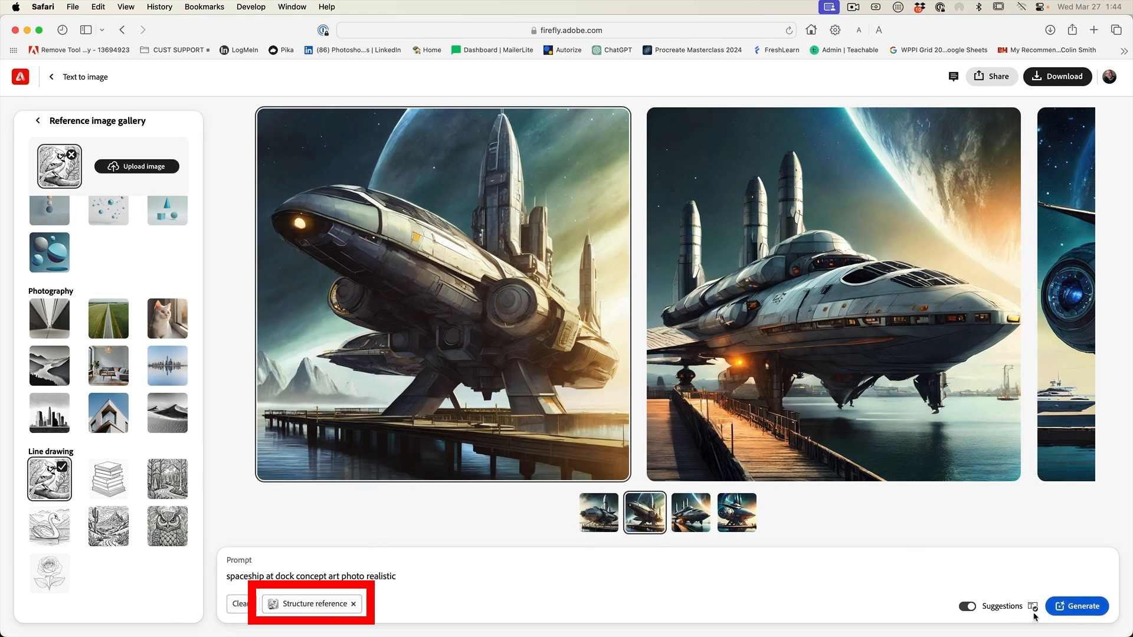
Generate bird-guided spaceships, view the first variant, then clear the reference
{"action": "left_click", "coordinate": [1077, 606]}
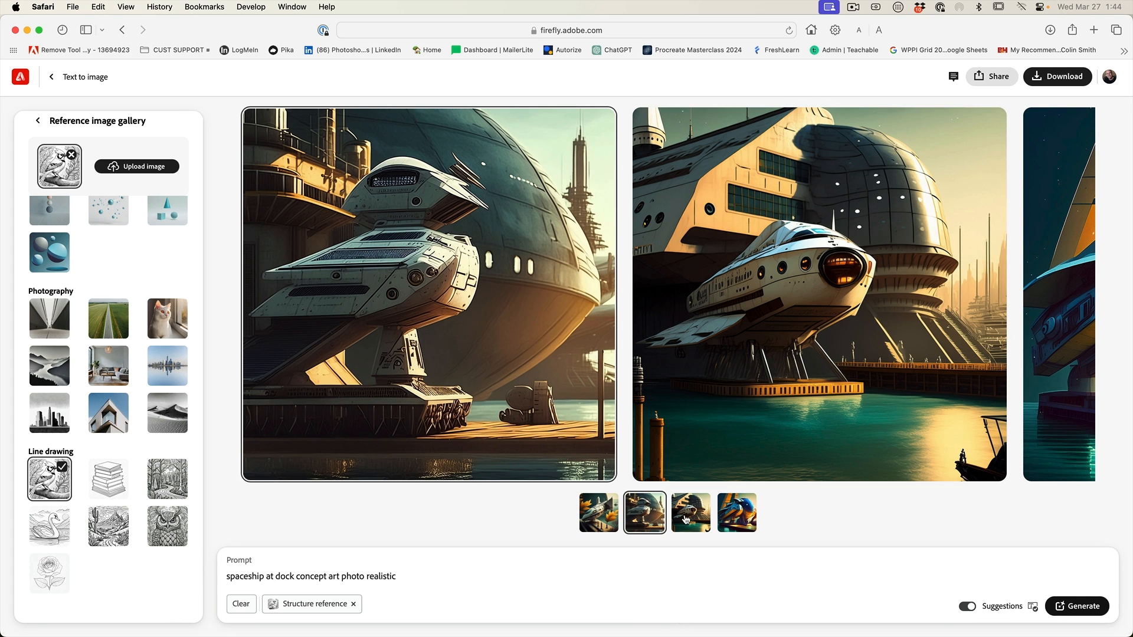
{"action": "left_click", "coordinate": [736, 513]}
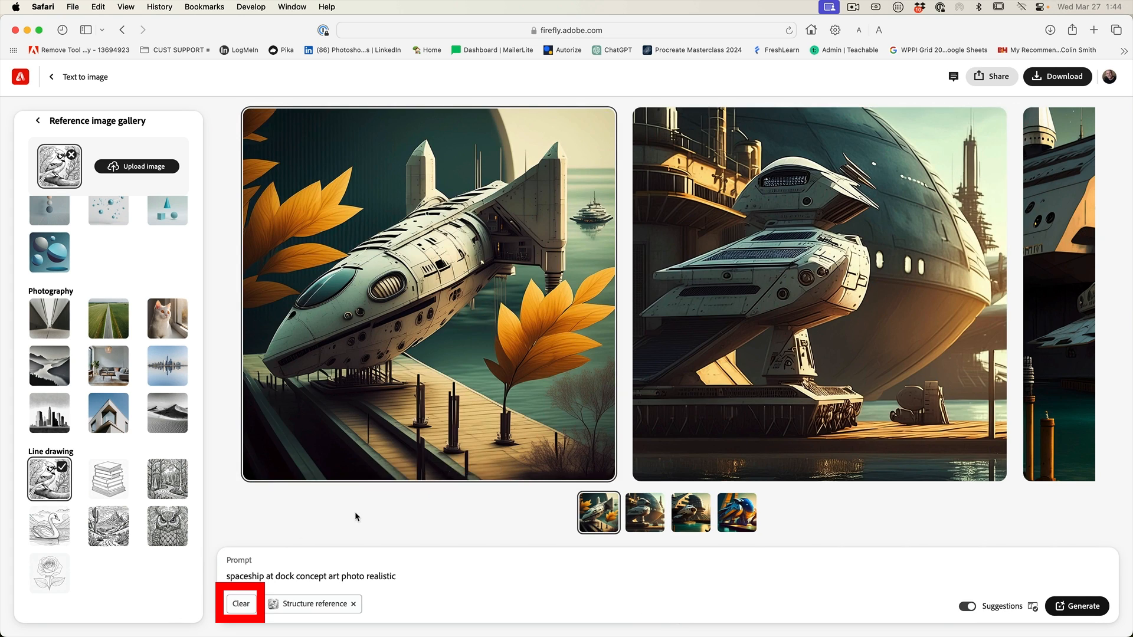
{"action": "left_click", "coordinate": [241, 603]}
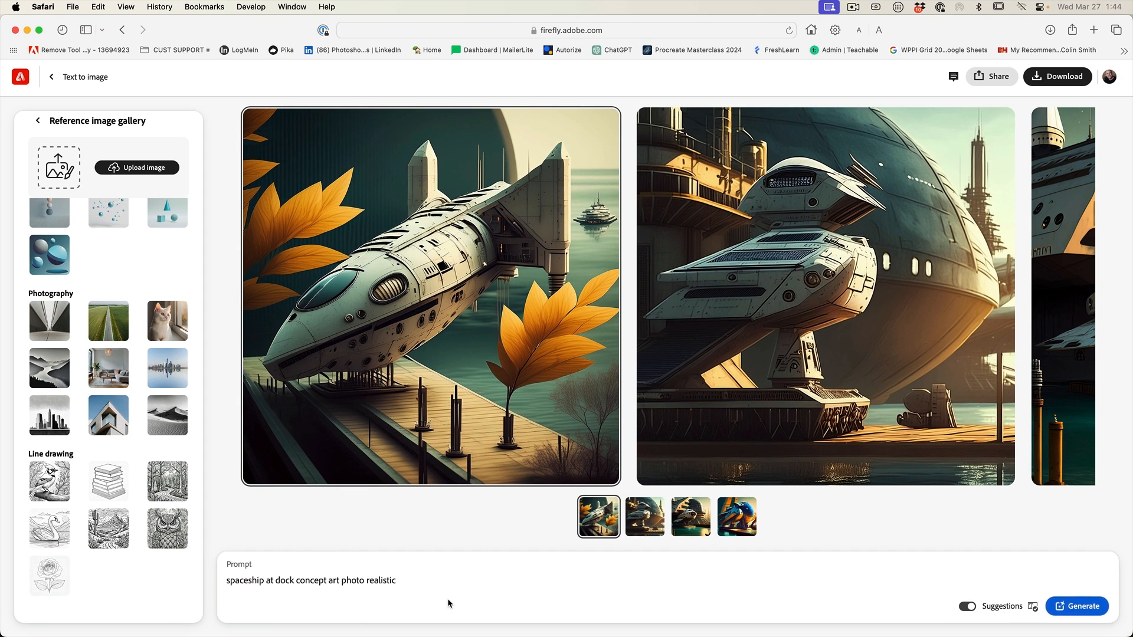
Generate 'medieval castle; fortress' images and view the third and fourth variants
{"action": "triple_click", "coordinate": [311, 580]}
{"action": "type", "text": "medieval castle; fortress"}
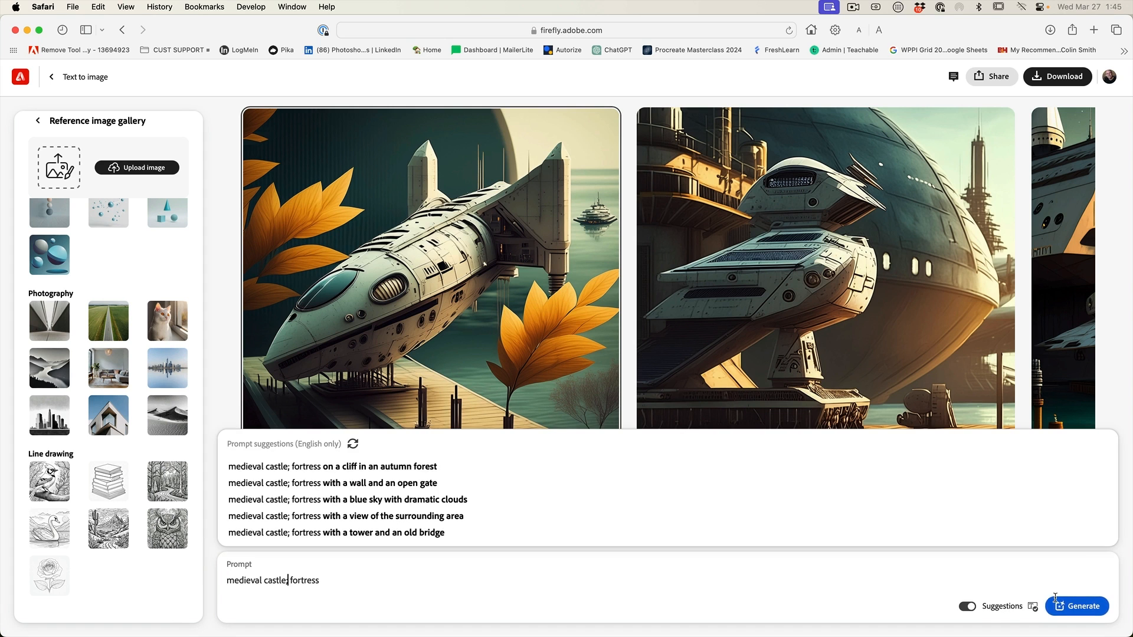
{"action": "left_click", "coordinate": [1077, 606]}
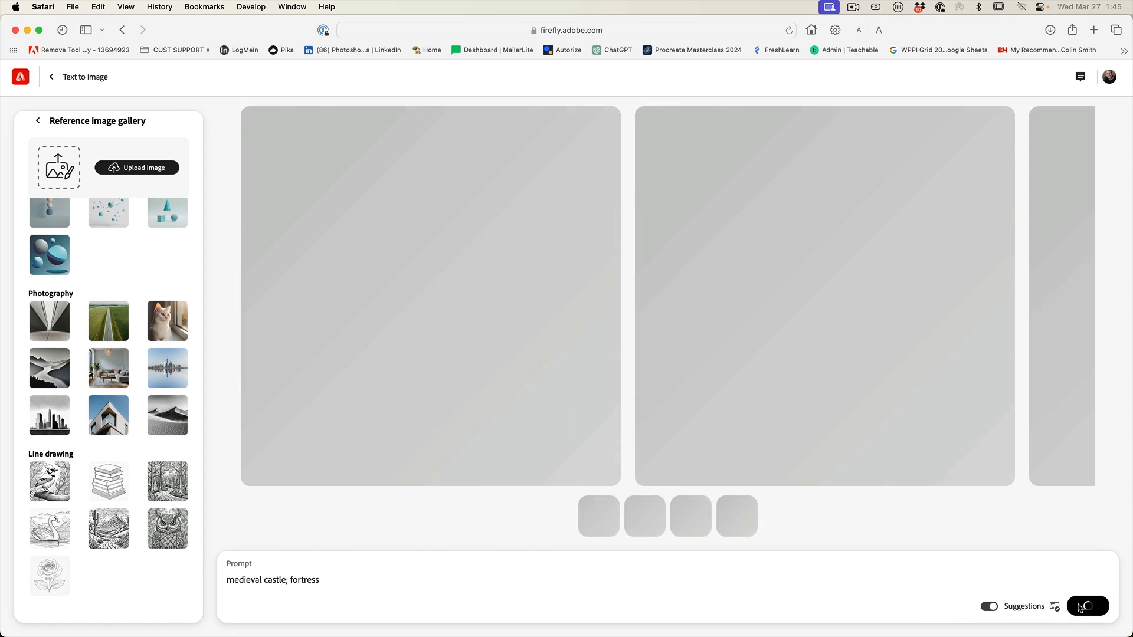
{"action": "left_click", "coordinate": [1087, 606]}
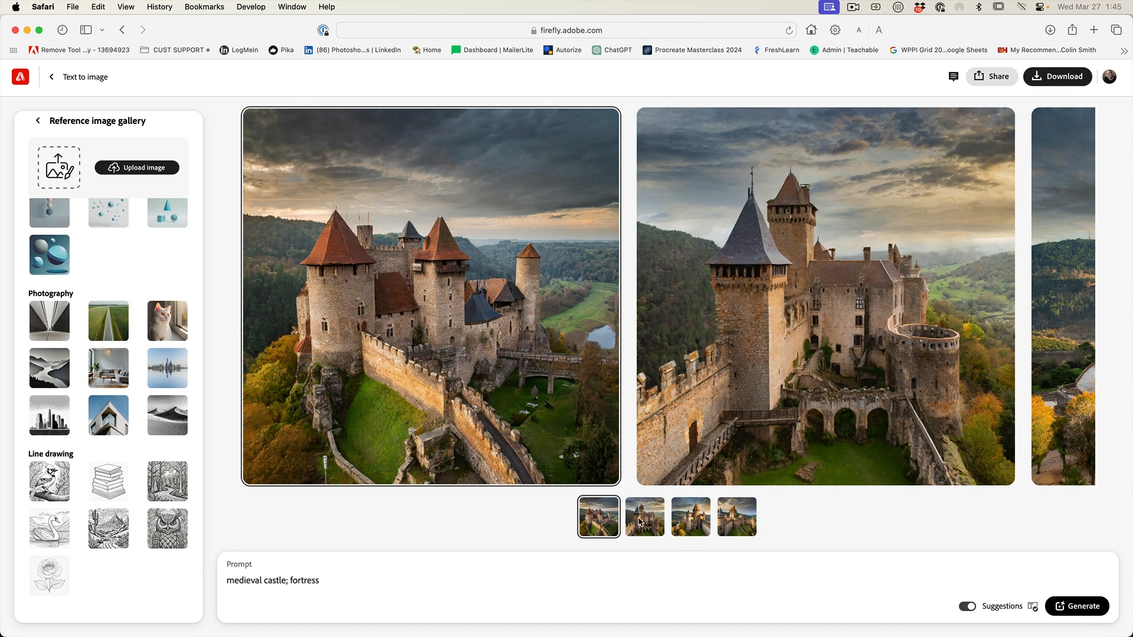
{"action": "left_click", "coordinate": [690, 516]}
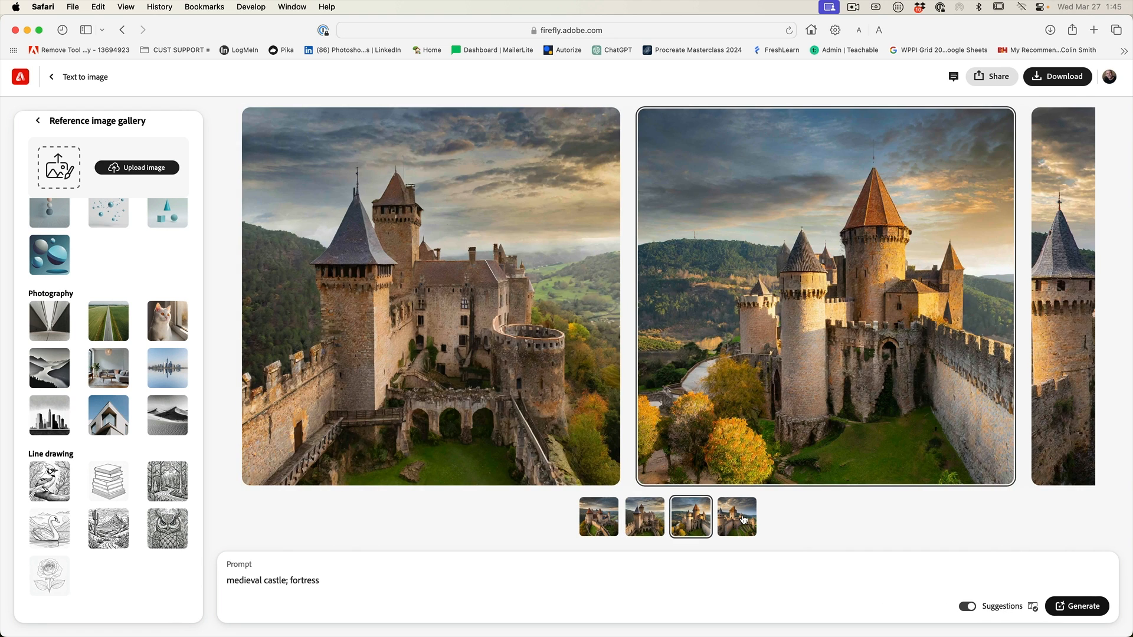
{"action": "left_click", "coordinate": [737, 516]}
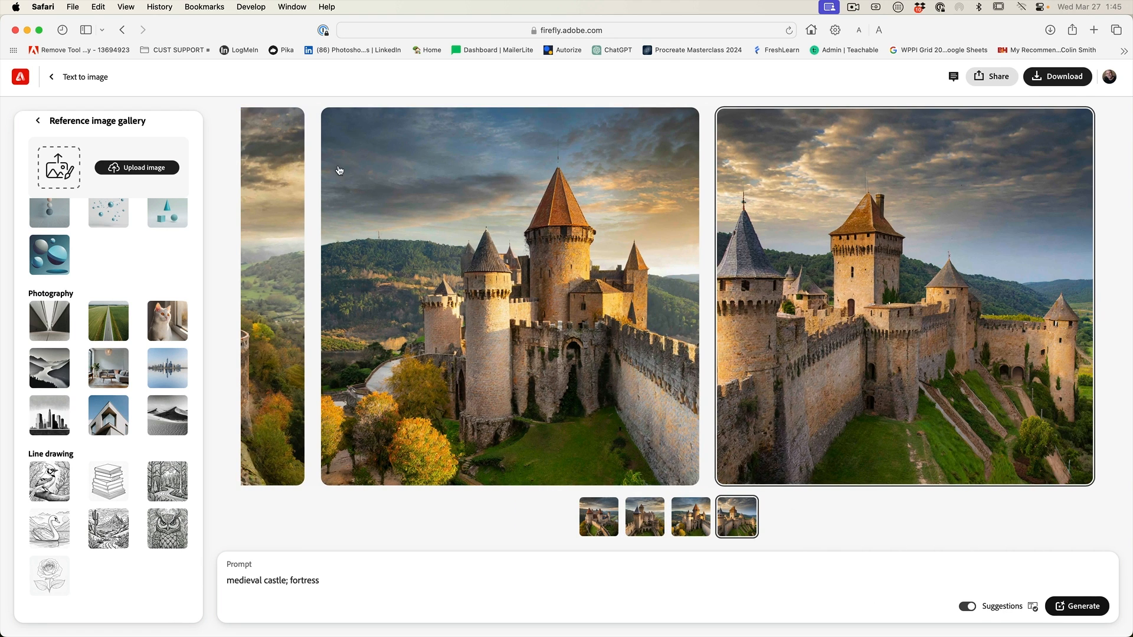
{"action": "left_click", "coordinate": [136, 167]}
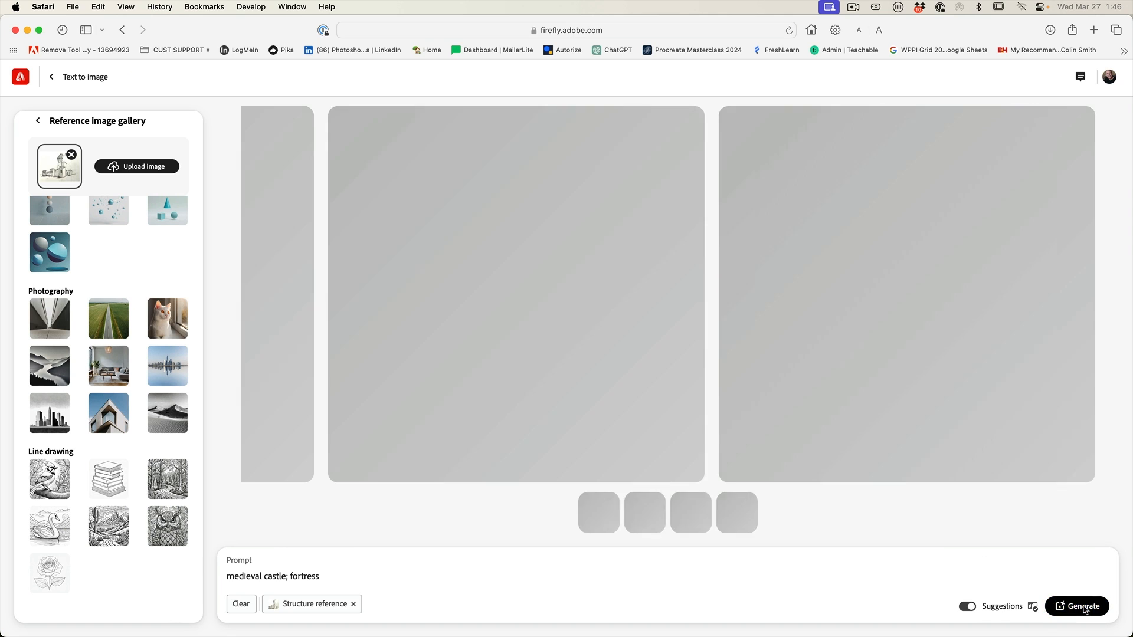
Generate castles from the castle sketch at maximum structure strength and view the third variant
{"action": "left_click", "coordinate": [1078, 606]}
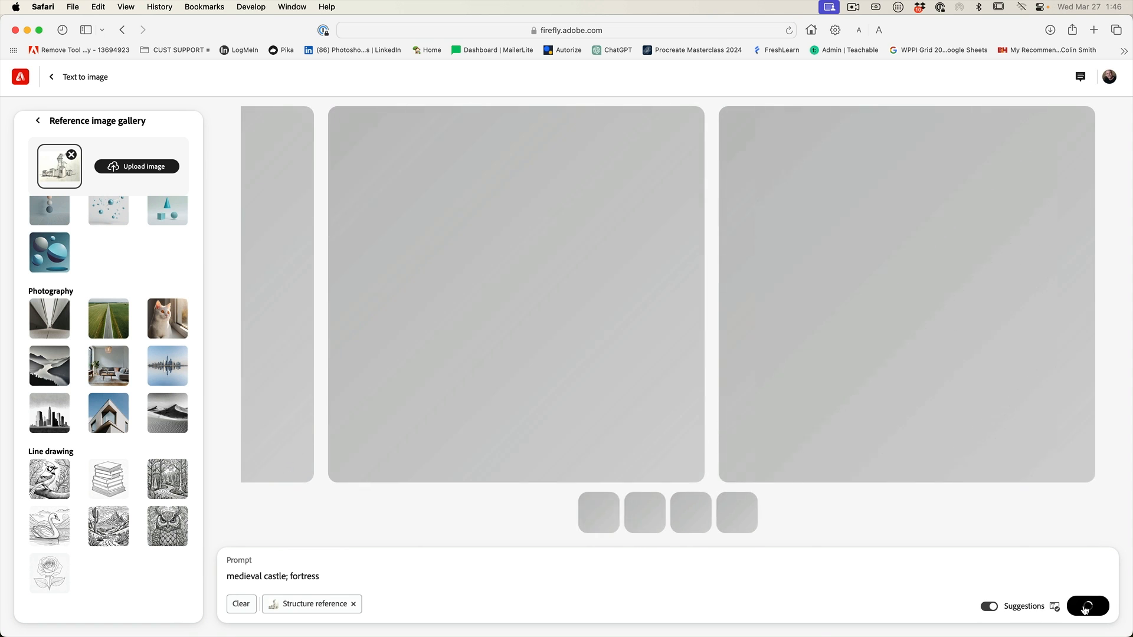
{"action": "left_click", "coordinate": [1088, 606]}
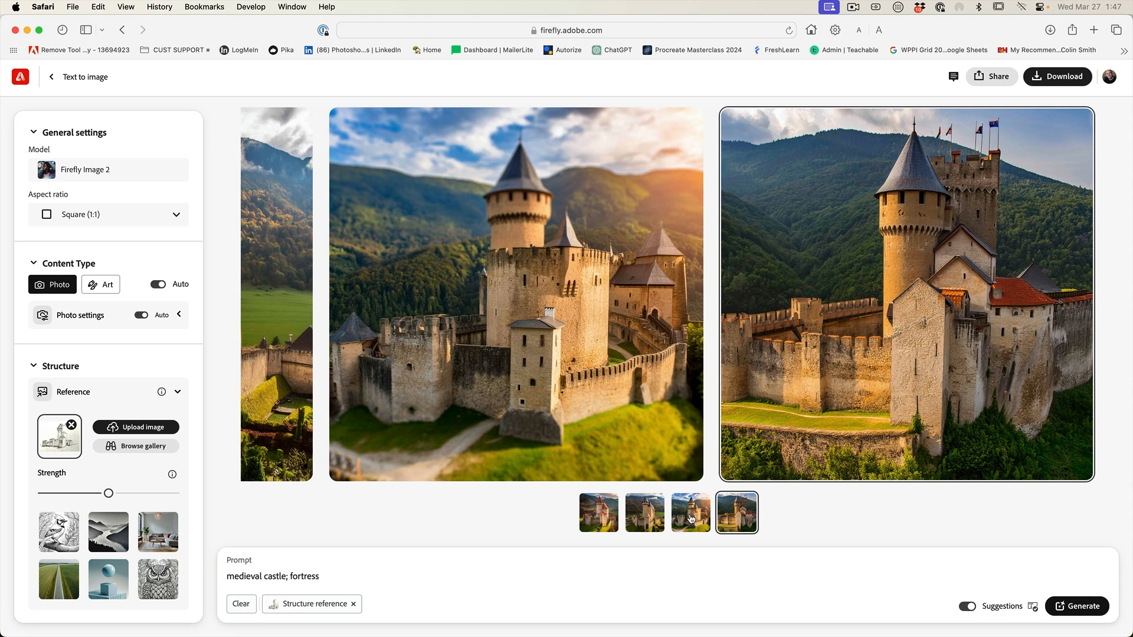
{"action": "left_click", "coordinate": [599, 513]}
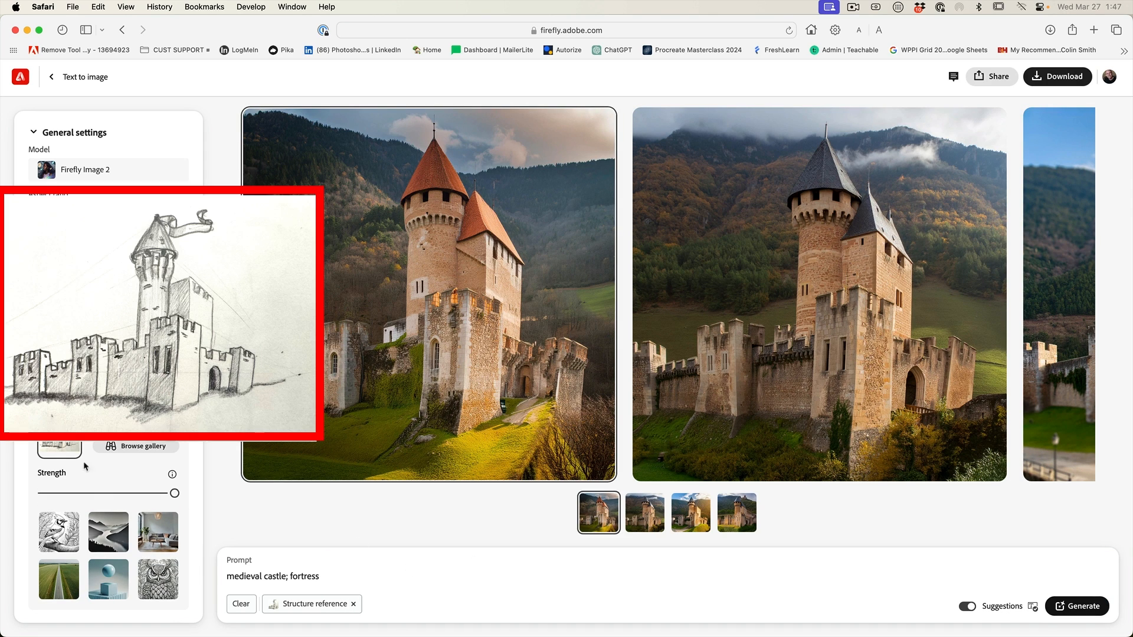
{"action": "mouse_move", "coordinate": [486, 183]}
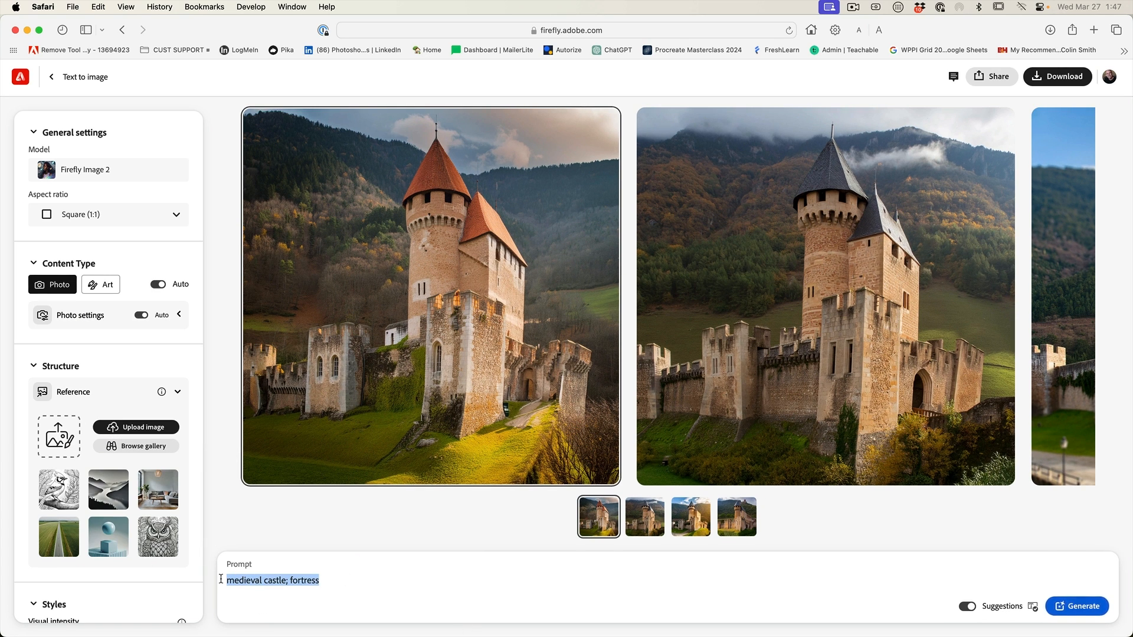
Generate art-style 'steel robot with electric arms' images and view the third and fourth results
{"action": "left_click", "coordinate": [1078, 606]}
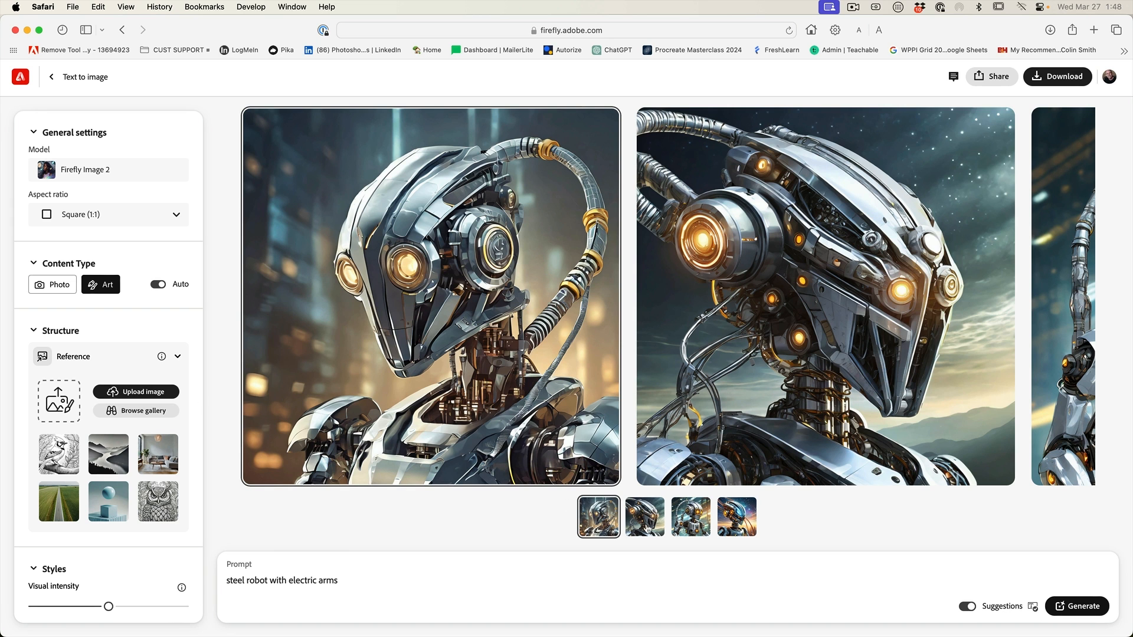
{"action": "left_click", "coordinate": [689, 516]}
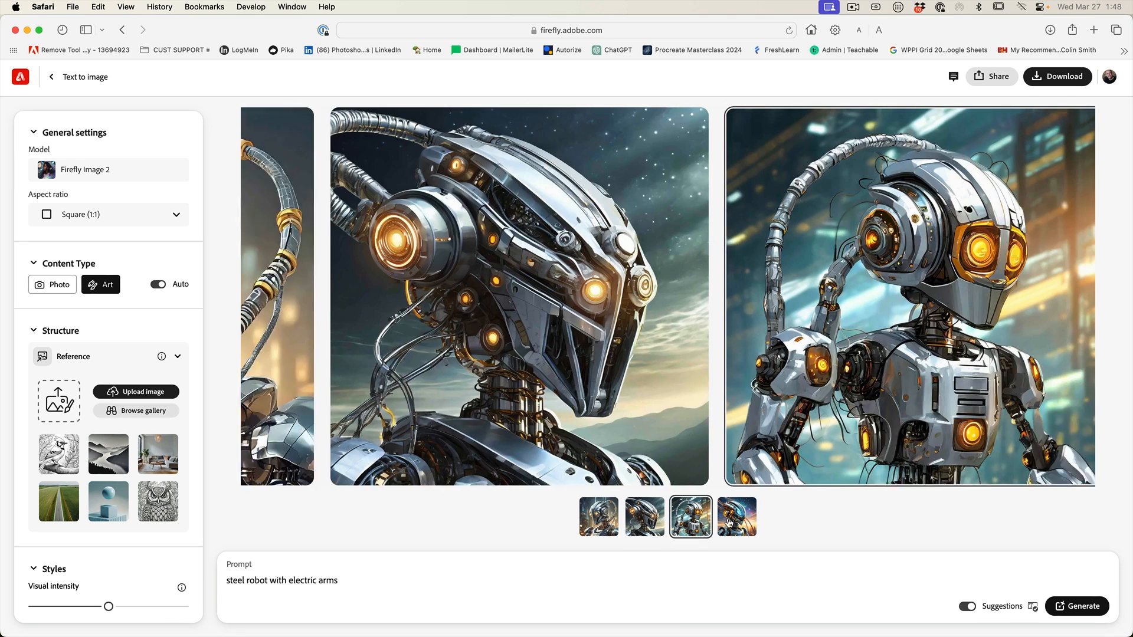
{"action": "left_click", "coordinate": [737, 516]}
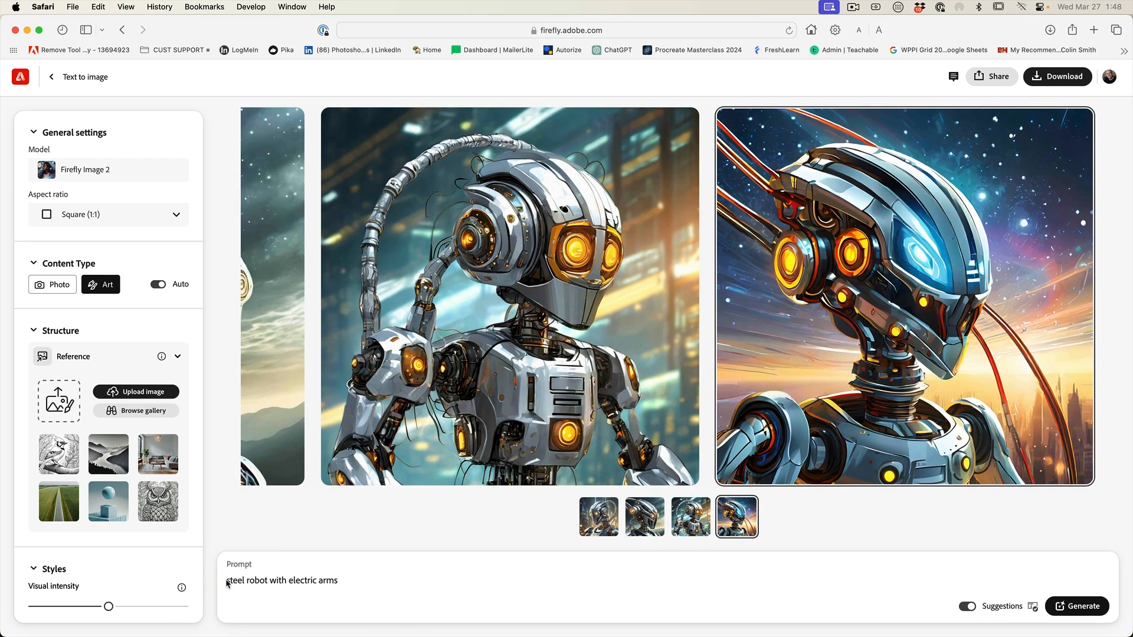
{"action": "mouse_move", "coordinate": [865, 522]}
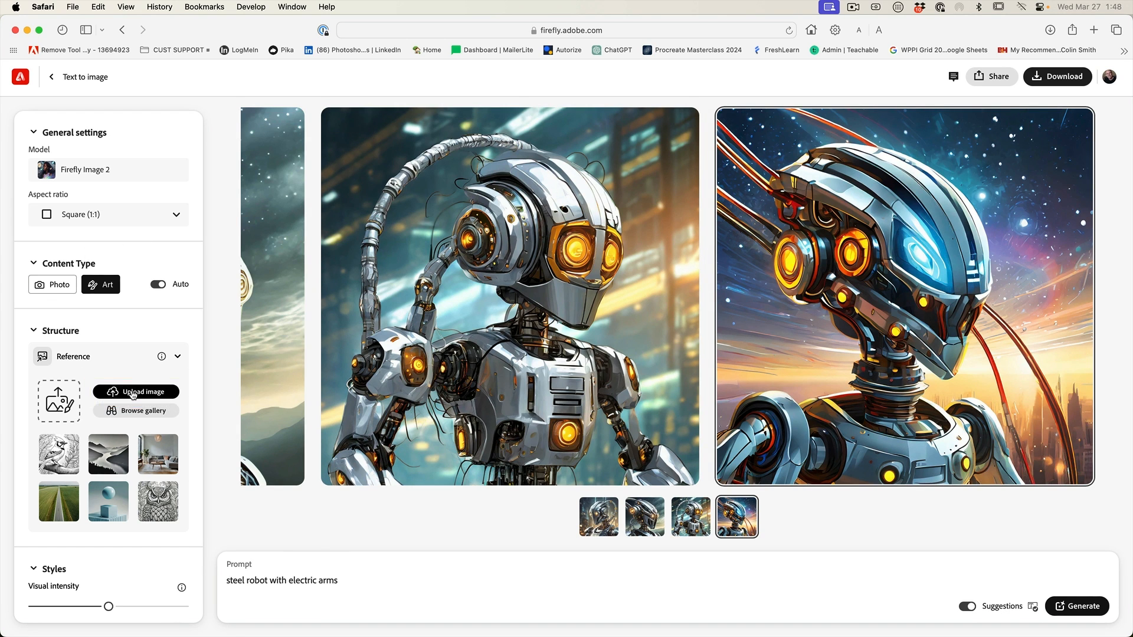
Upload the robot sketch as structure reference, generate, and browse the first three robot results
{"action": "left_click", "coordinate": [142, 391]}
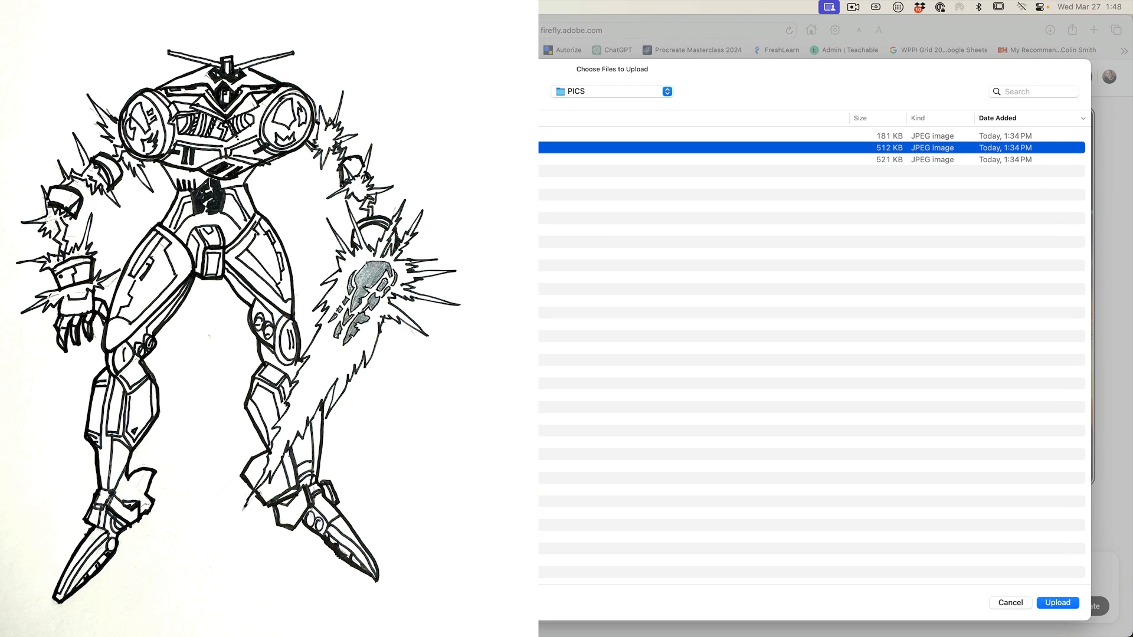
{"action": "left_click", "coordinate": [1057, 603]}
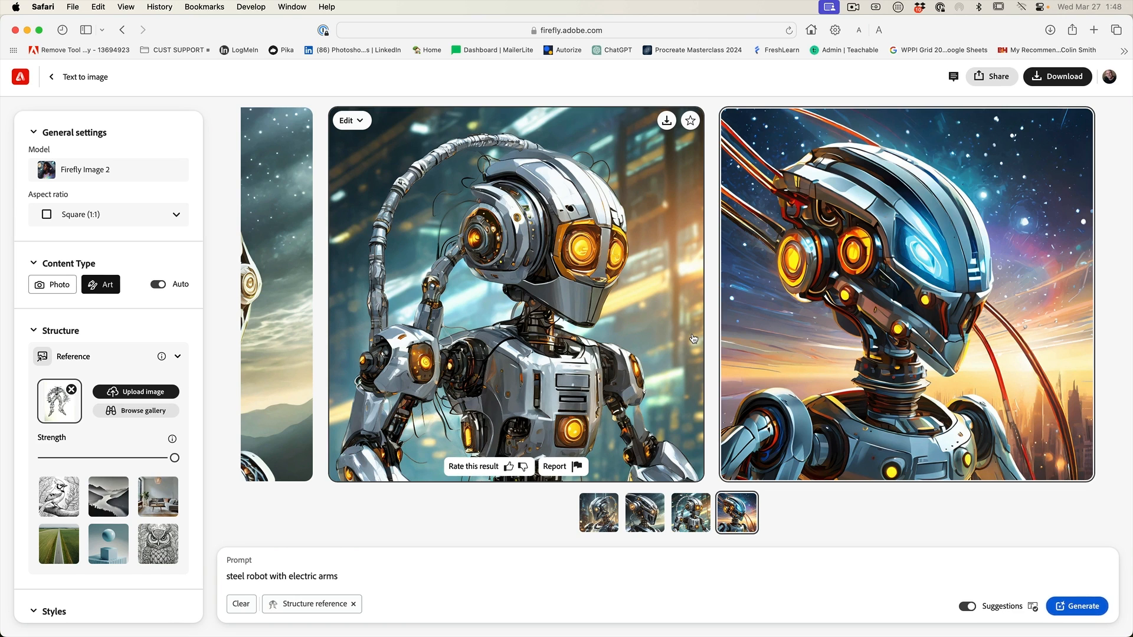
{"action": "mouse_move", "coordinate": [403, 592]}
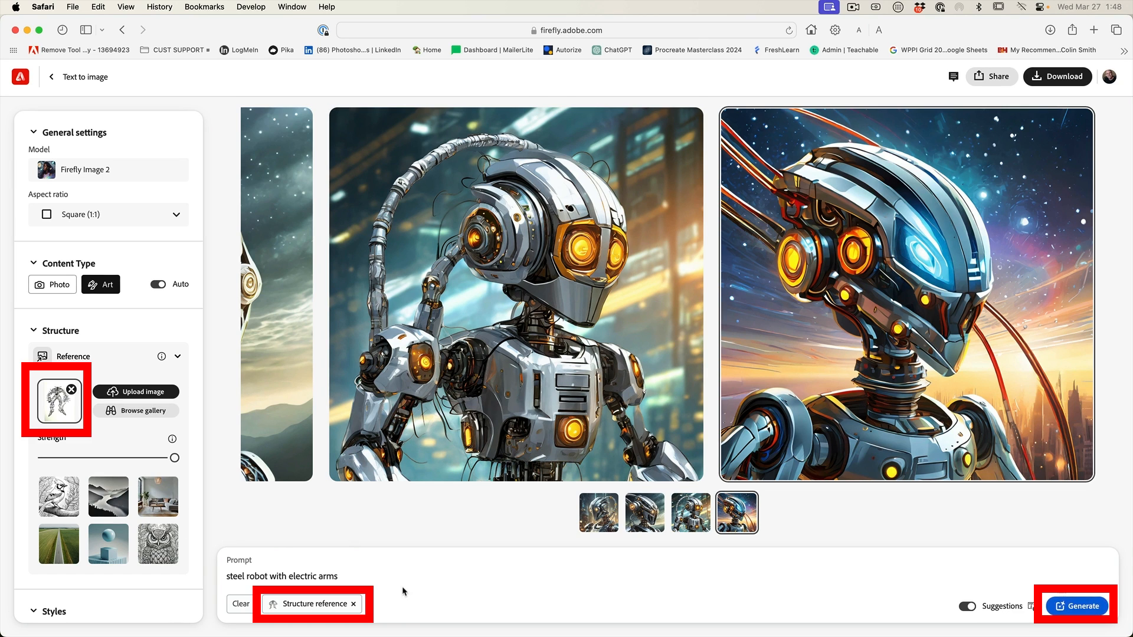
{"action": "left_click", "coordinate": [1078, 605]}
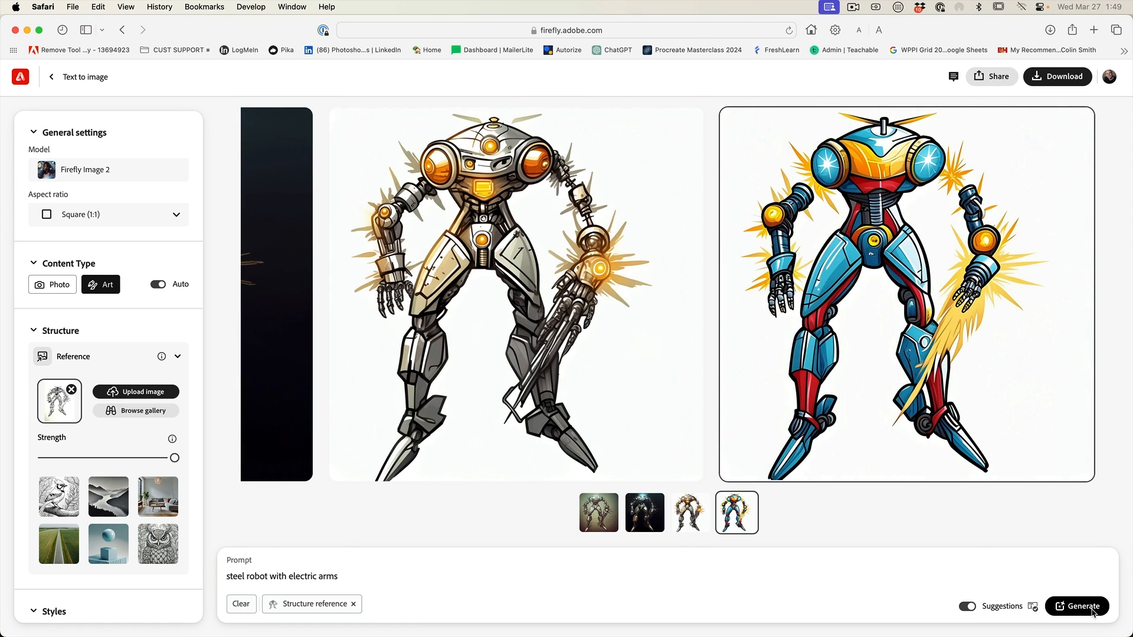
{"action": "left_click", "coordinate": [598, 513]}
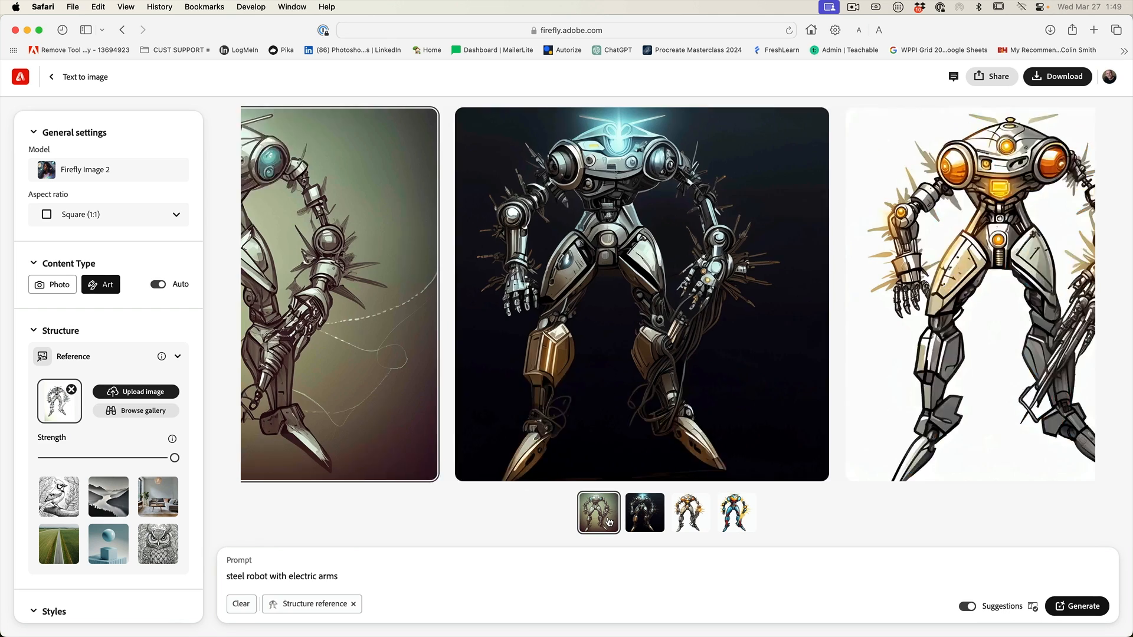
{"action": "left_click", "coordinate": [599, 513]}
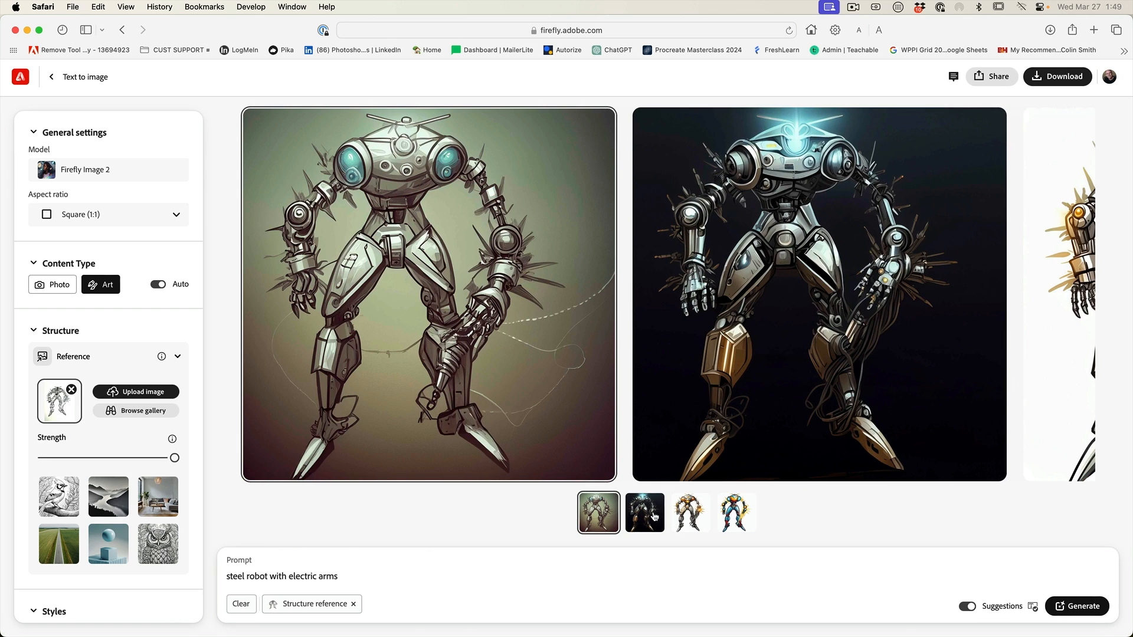
{"action": "left_click", "coordinate": [643, 512]}
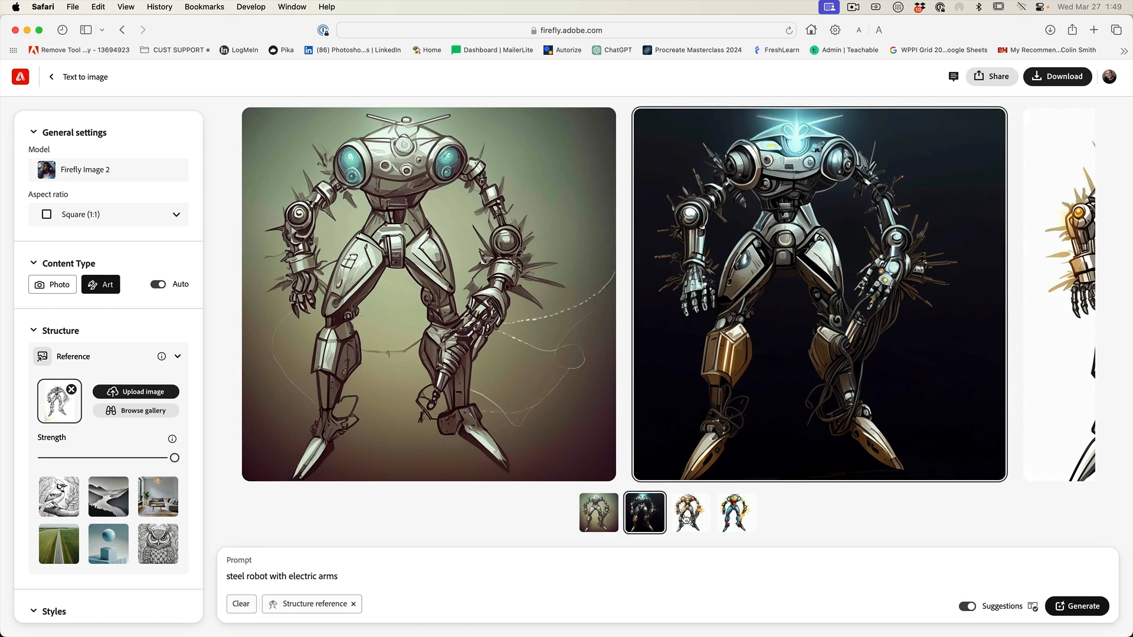
{"action": "left_click", "coordinate": [690, 512]}
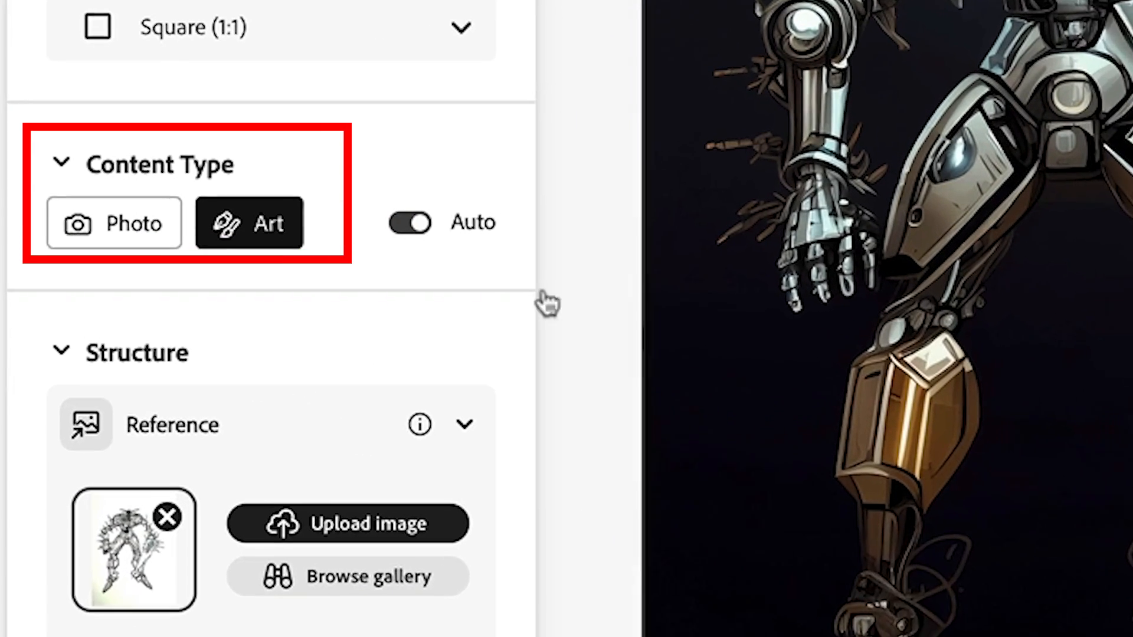
Switch Content Type to Photo and regenerate the sketch-guided robots
{"action": "left_click", "coordinate": [119, 219]}
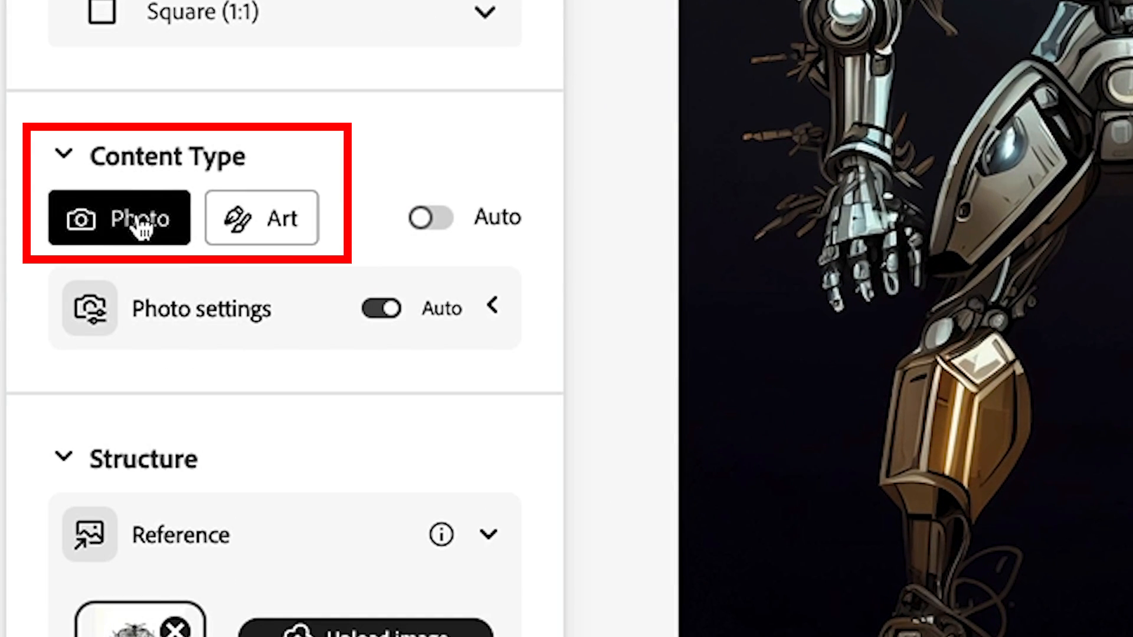
{"action": "left_click", "coordinate": [1006, 579]}
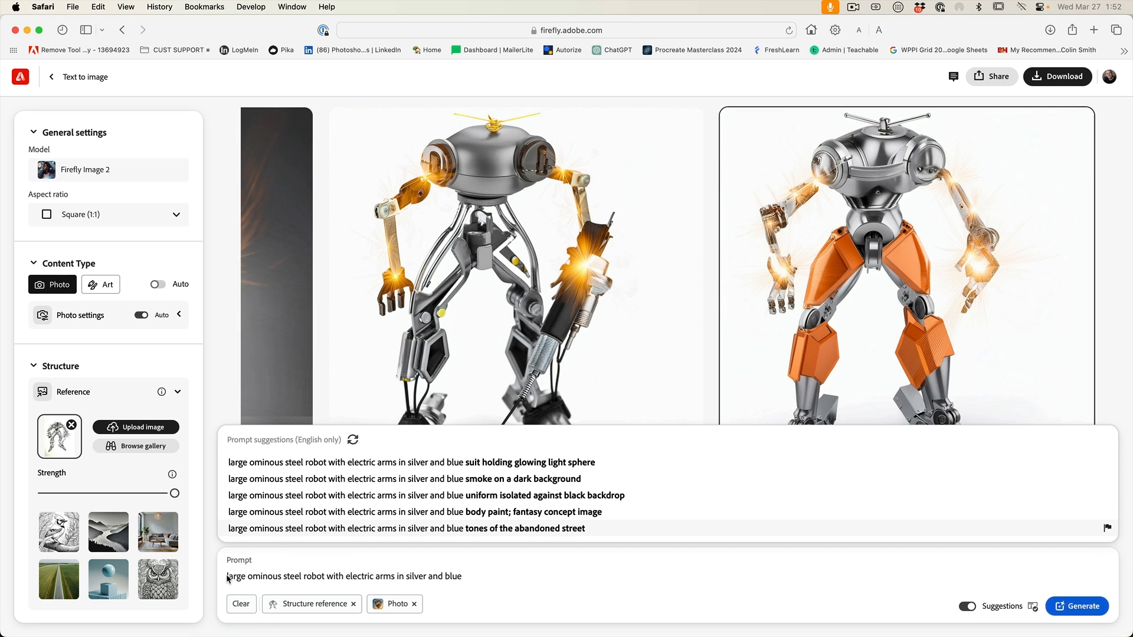
Regenerate with the prompt 'large menacing steel robot with electric arms in silver and blue'
{"action": "left_click", "coordinate": [461, 576]}
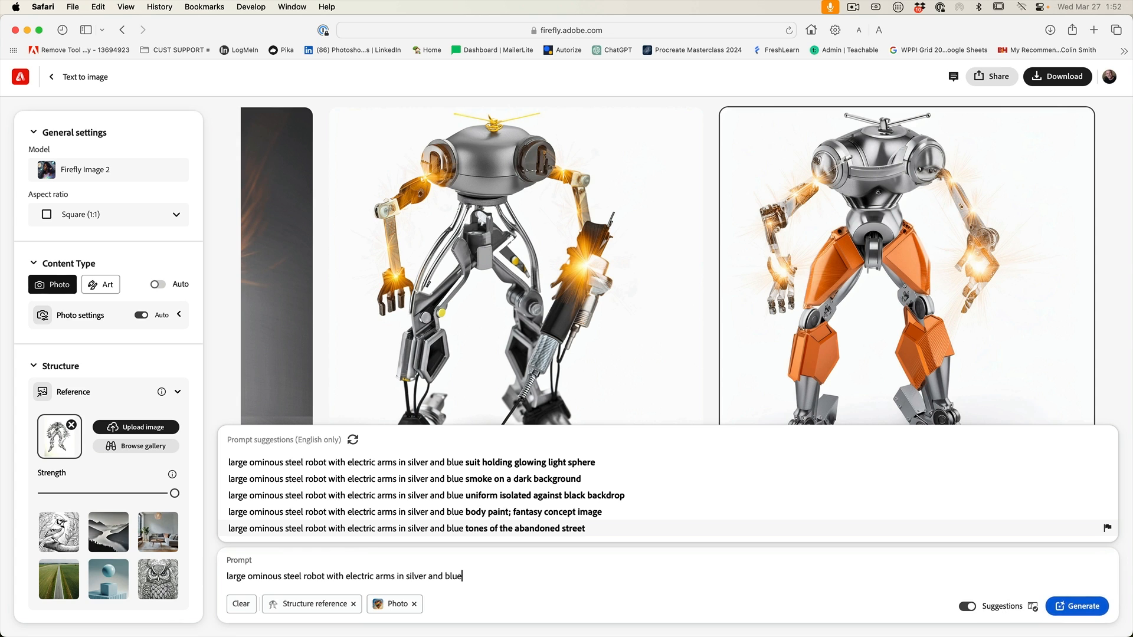
{"action": "left_click", "coordinate": [1083, 605]}
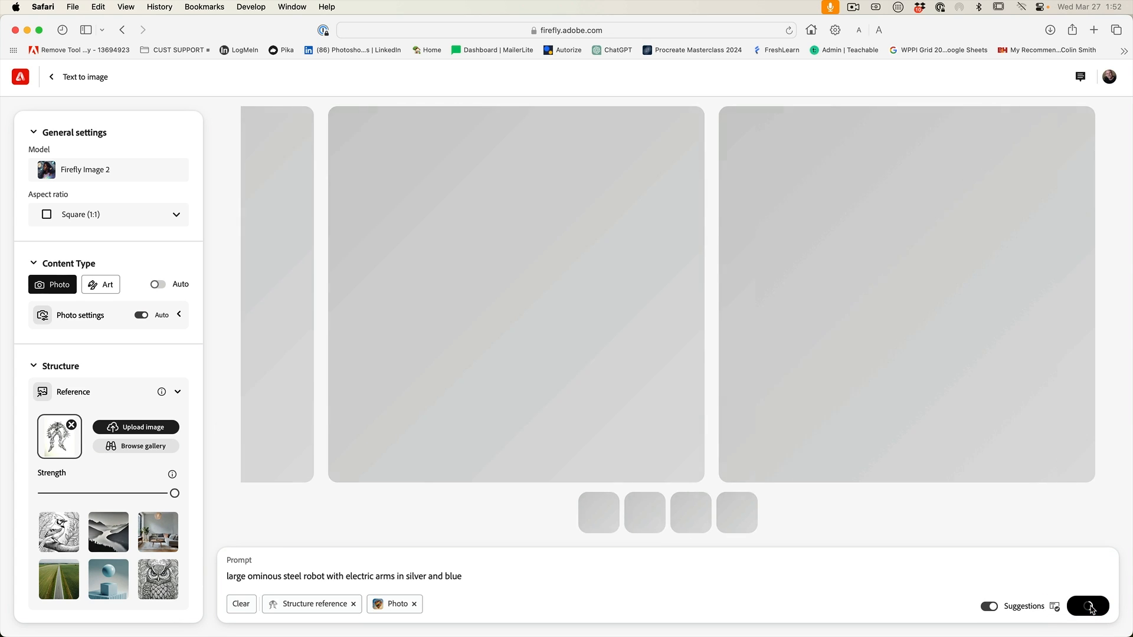
{"action": "left_click", "coordinate": [1088, 606]}
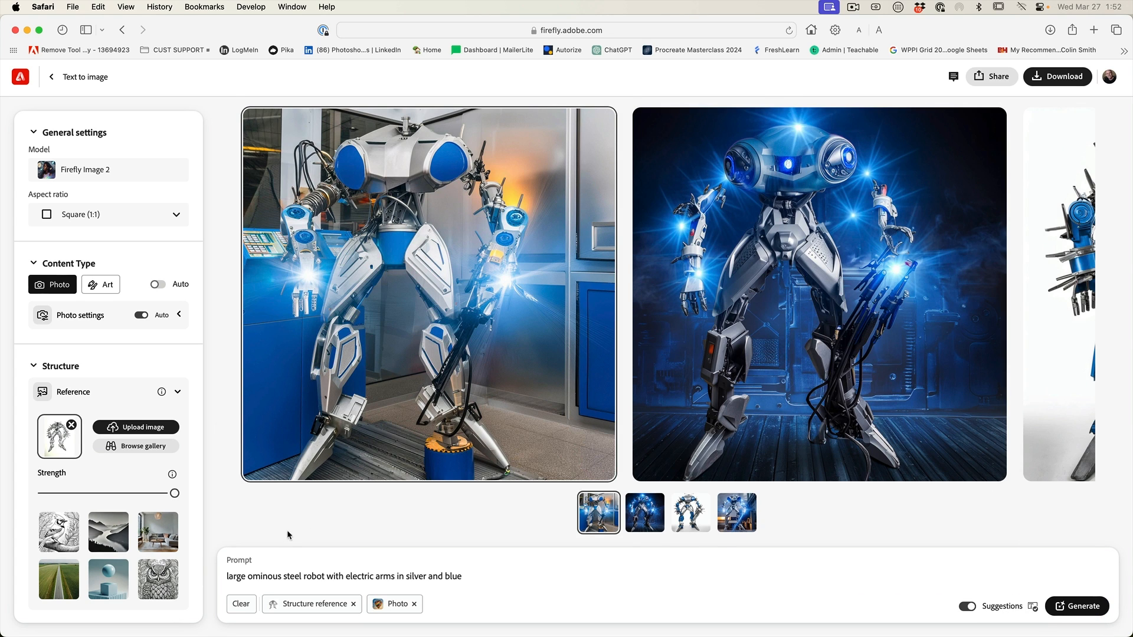
{"action": "double_click", "coordinate": [264, 576]}
{"action": "type", "text": "enacing"}
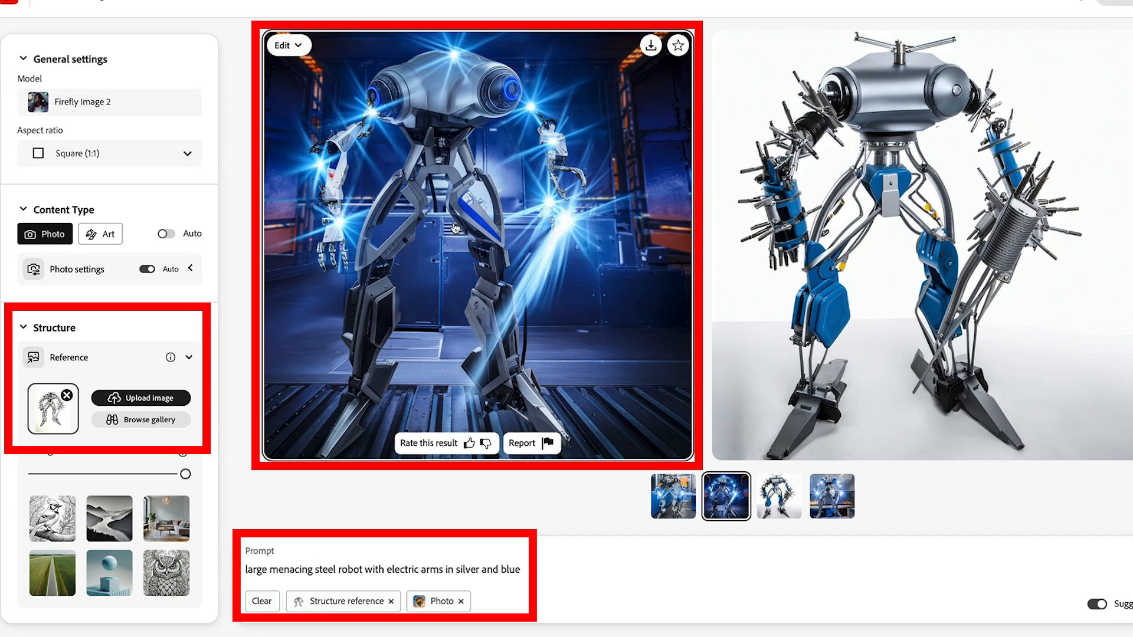
{"action": "scroll", "scroll_direction": "down", "scroll_amount": 3}
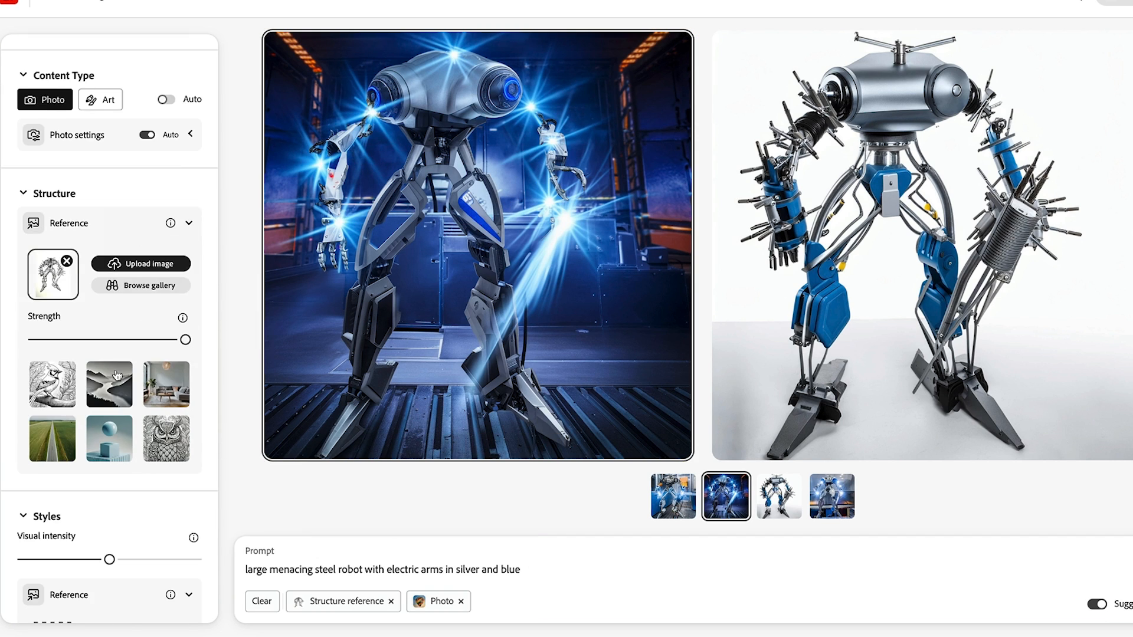
{"action": "scroll", "scroll_direction": "down", "scroll_amount": 3}
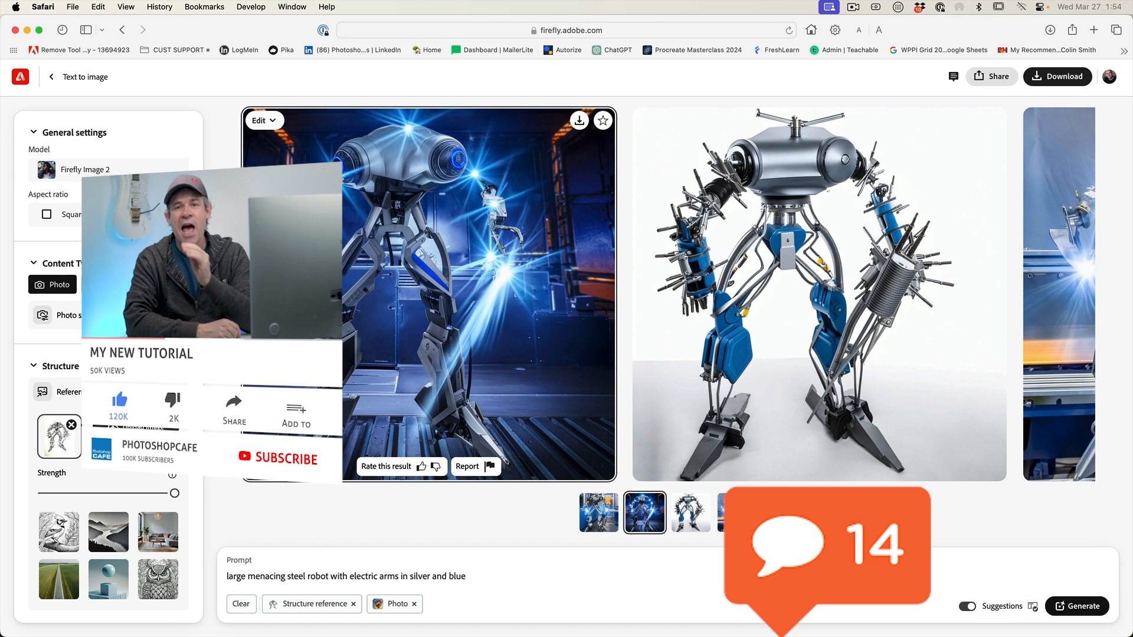
{"action": "left_click", "coordinate": [278, 457]}
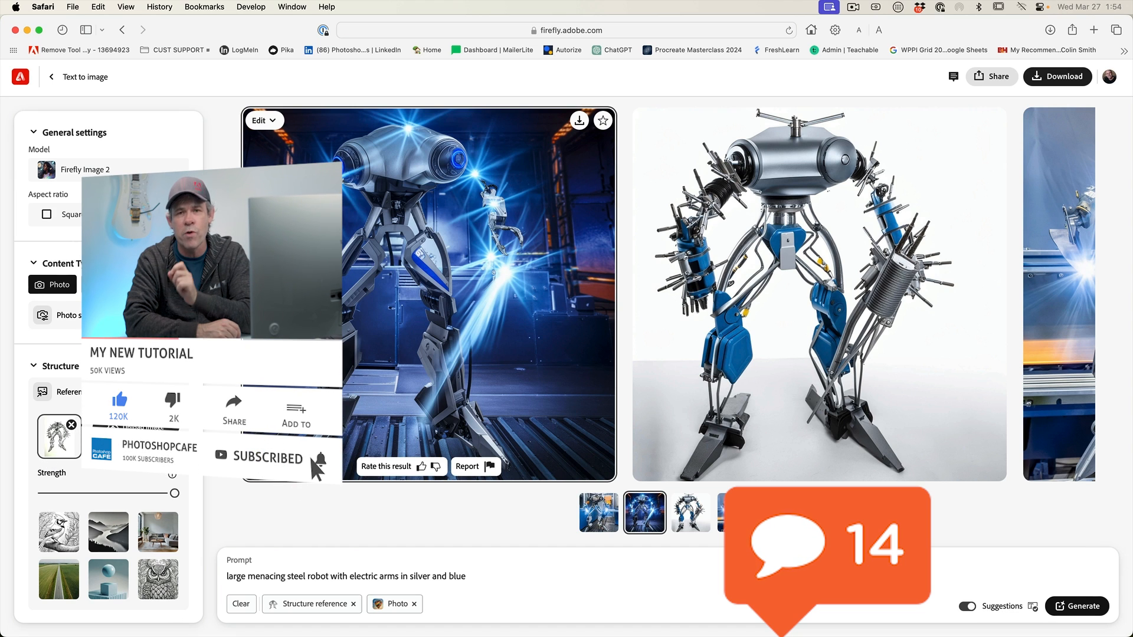